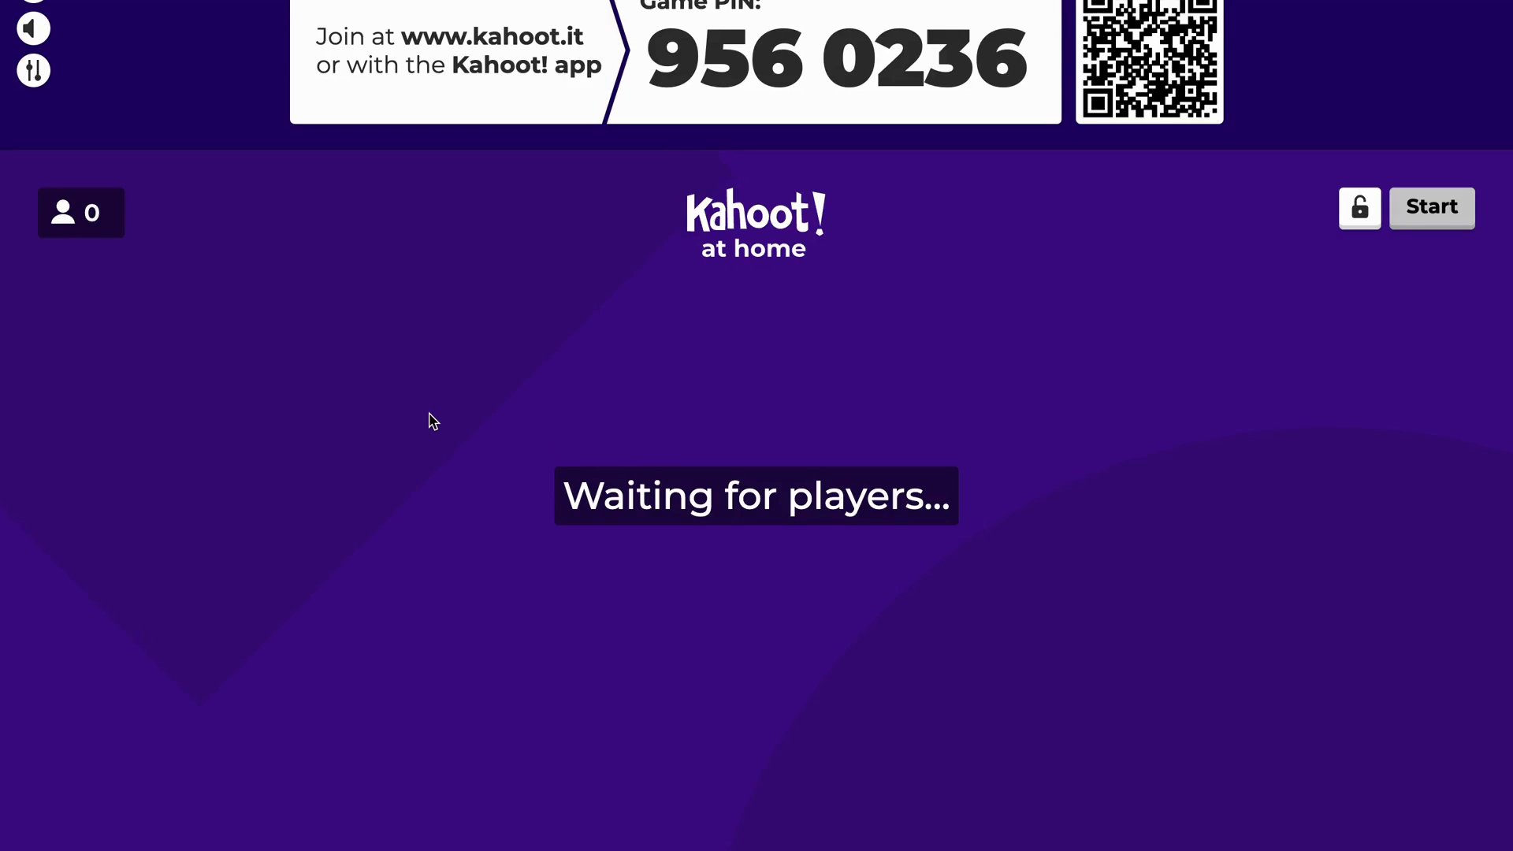
mouse_move(431, 415)
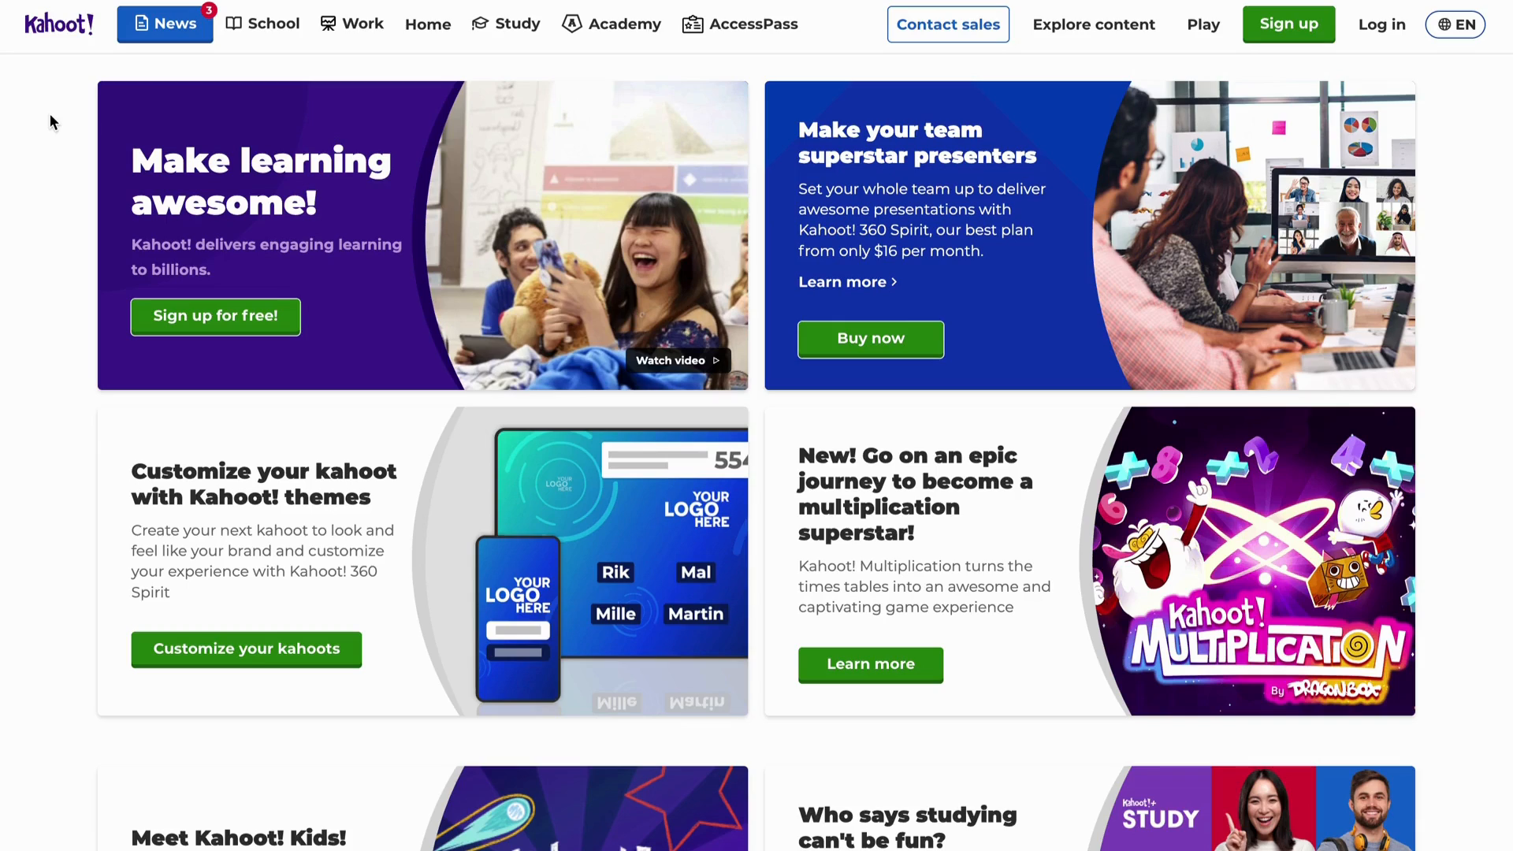
mouse_move(69, 126)
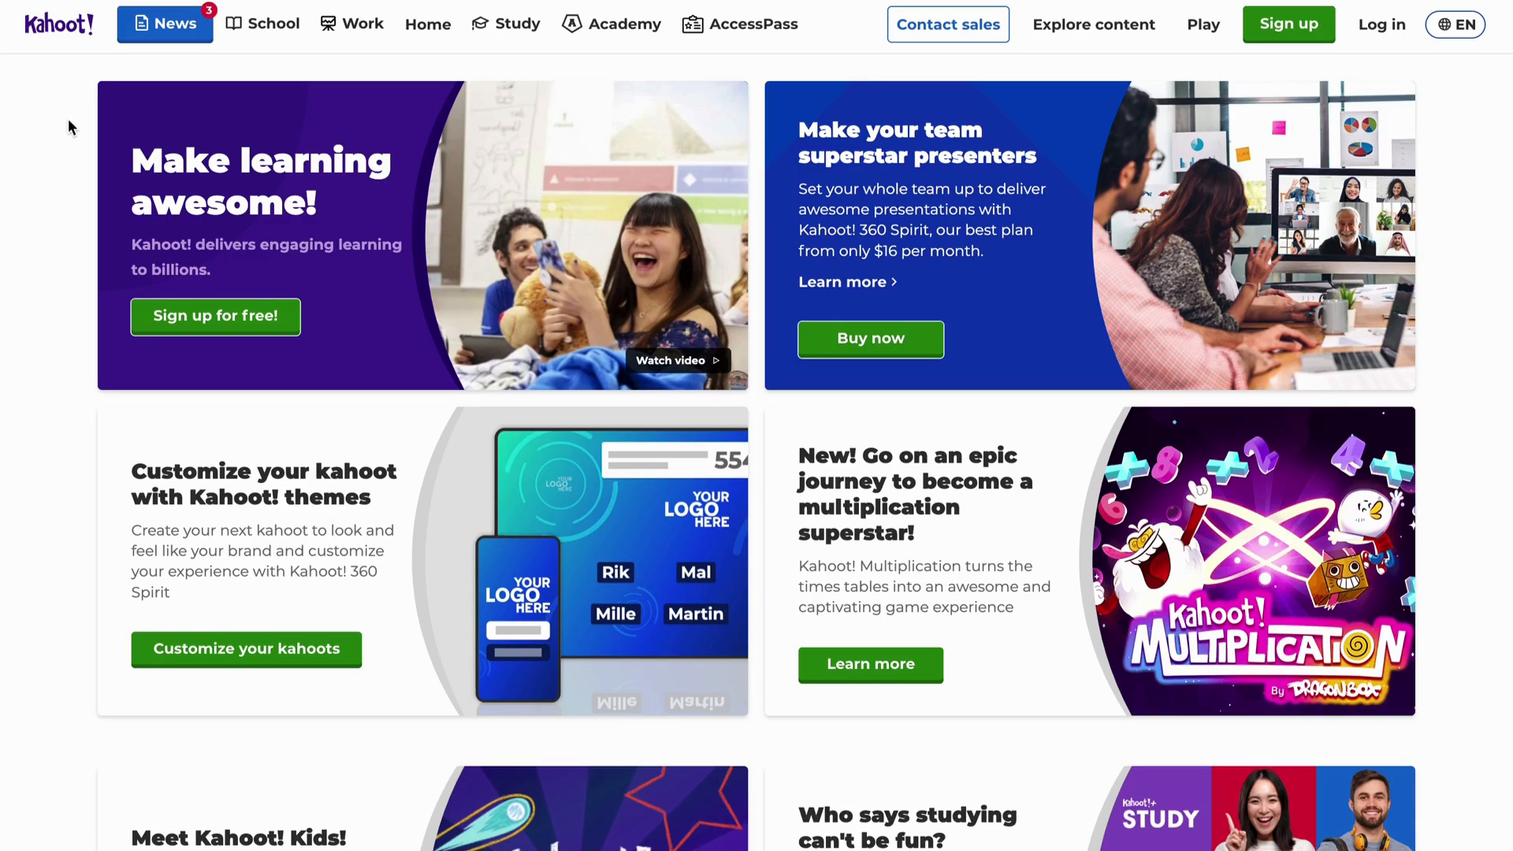
mouse_move(532, 149)
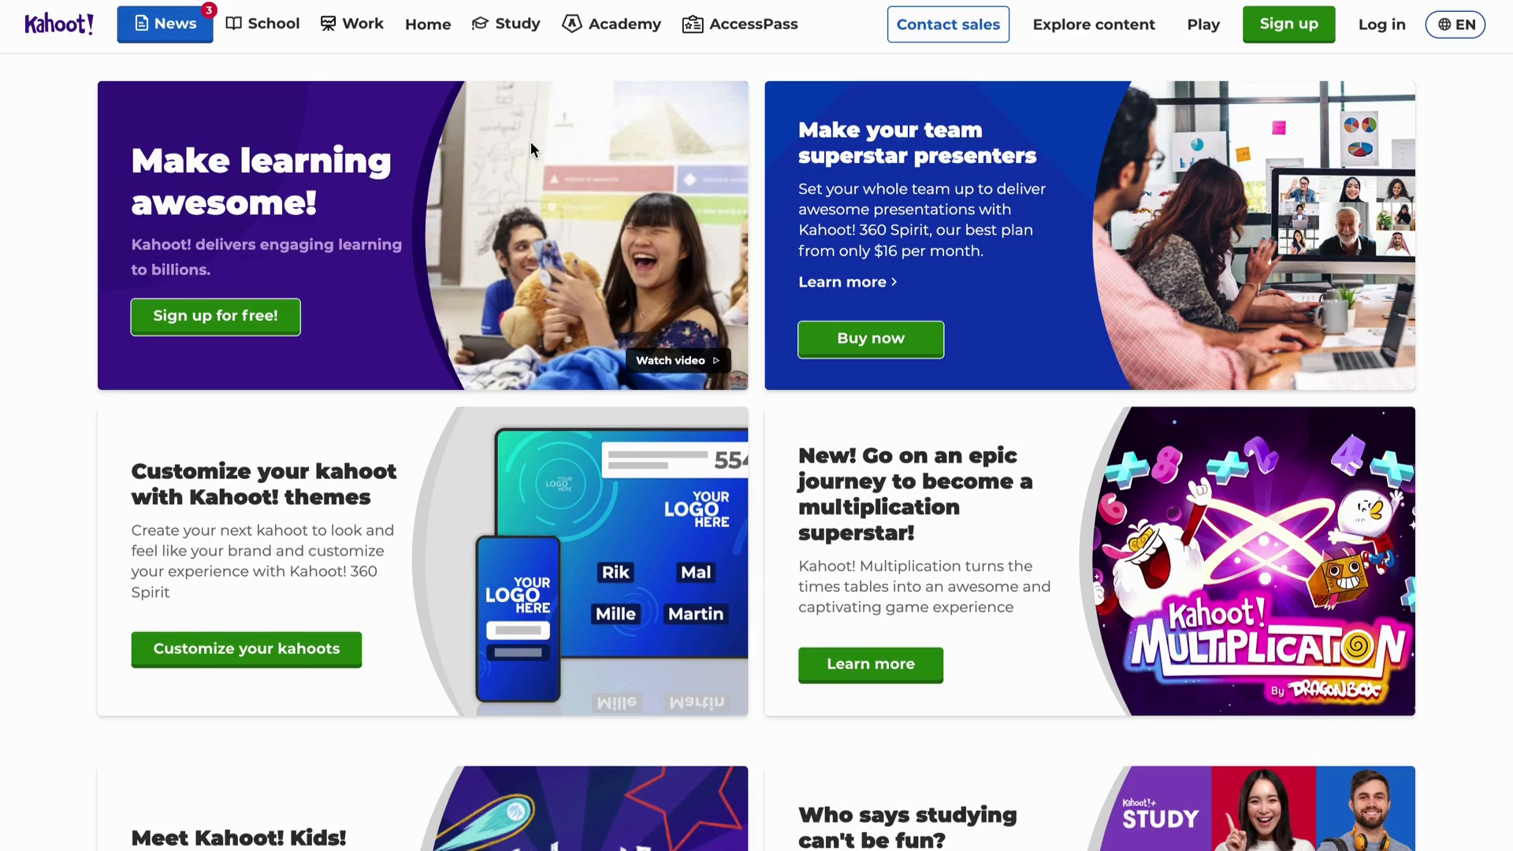
mouse_move(466, 266)
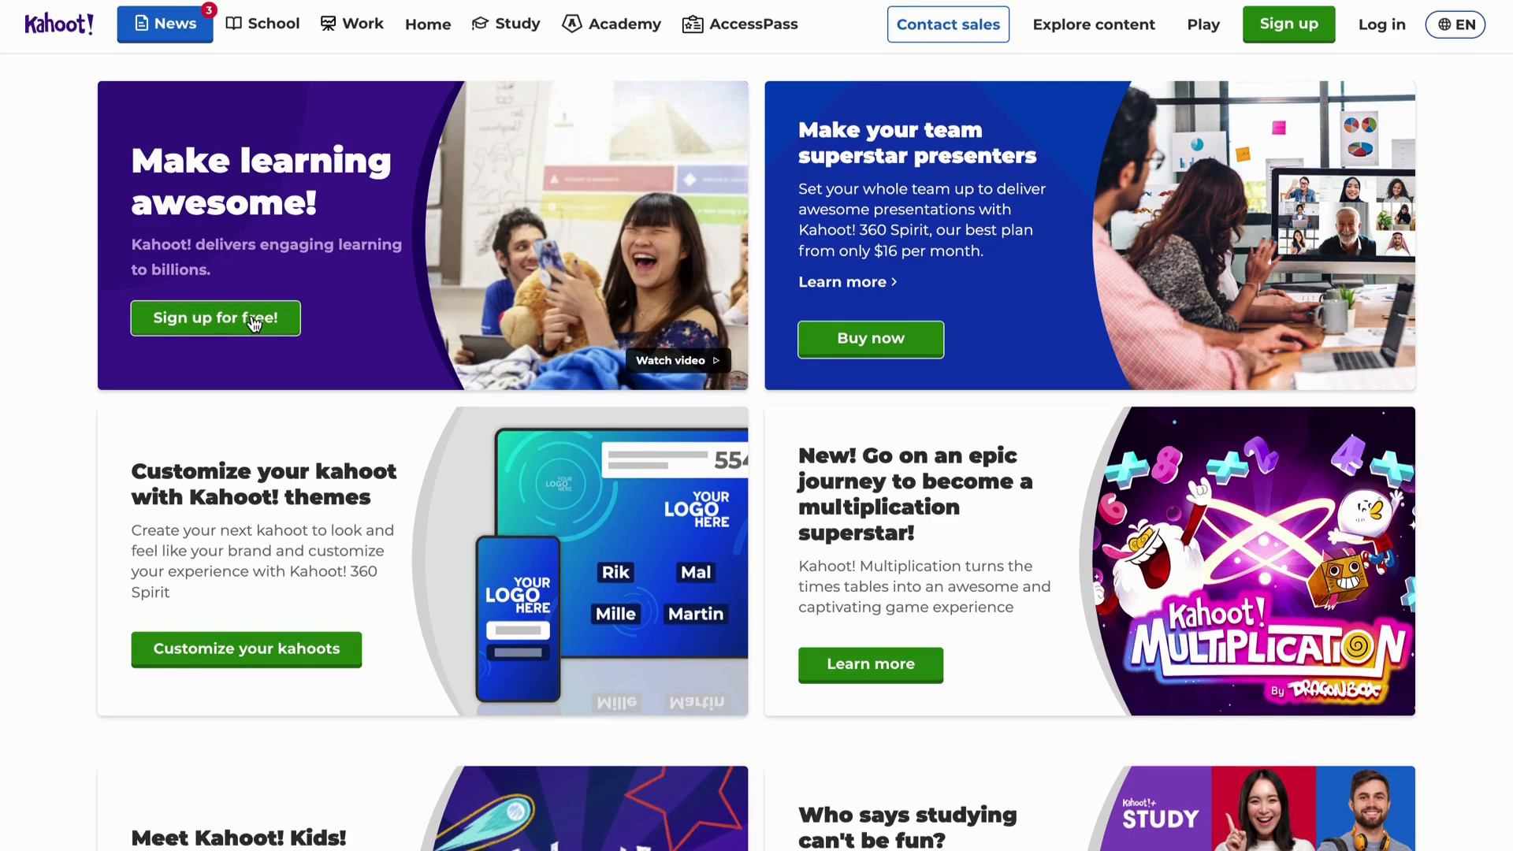
Sign up for a free Personal Kahoot! account for use with friends and family.
click(215, 318)
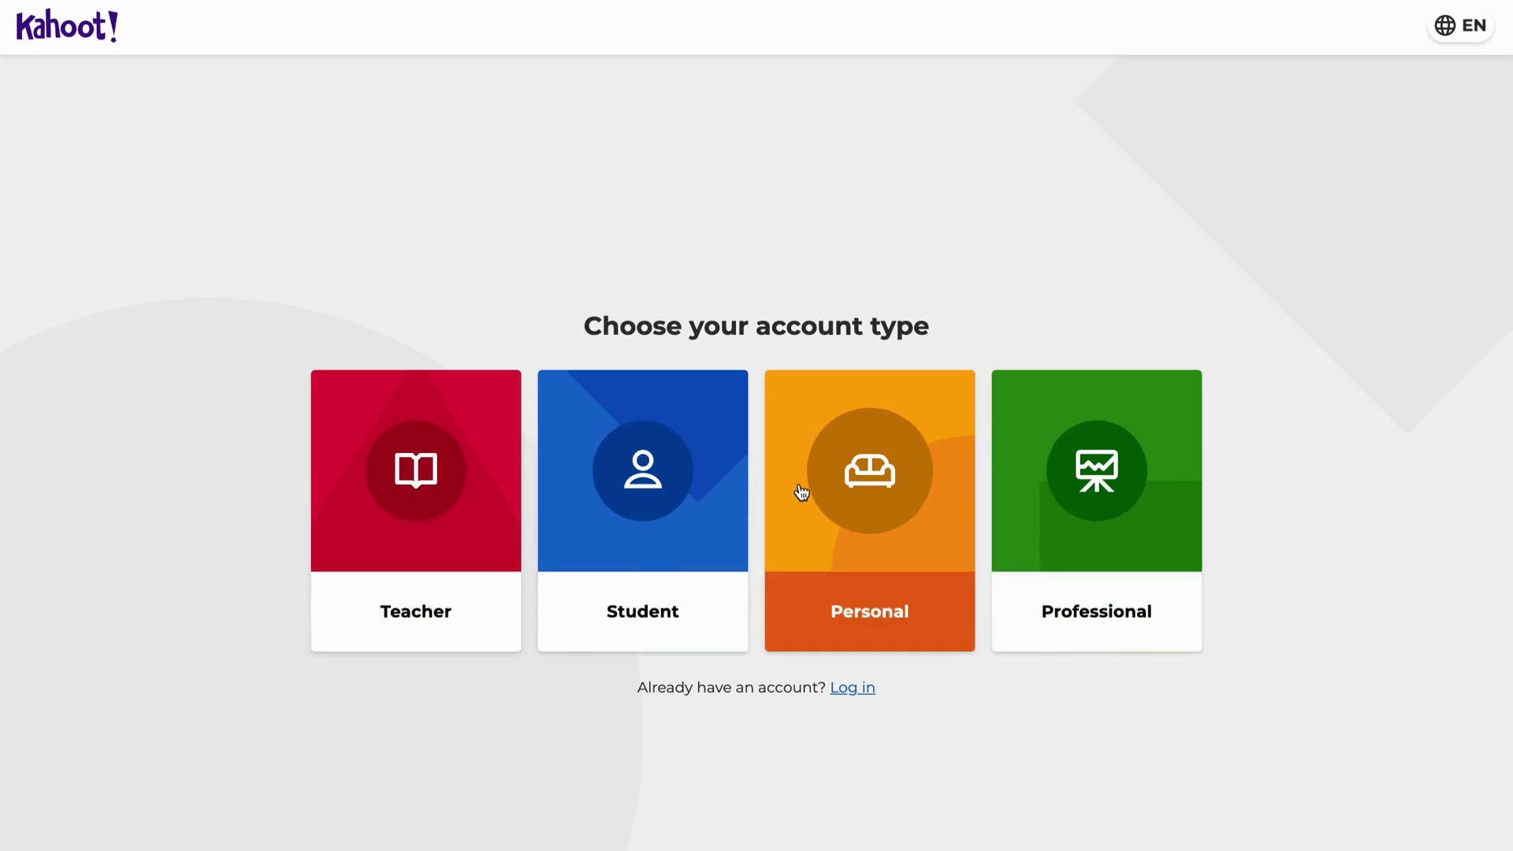
click(867, 471)
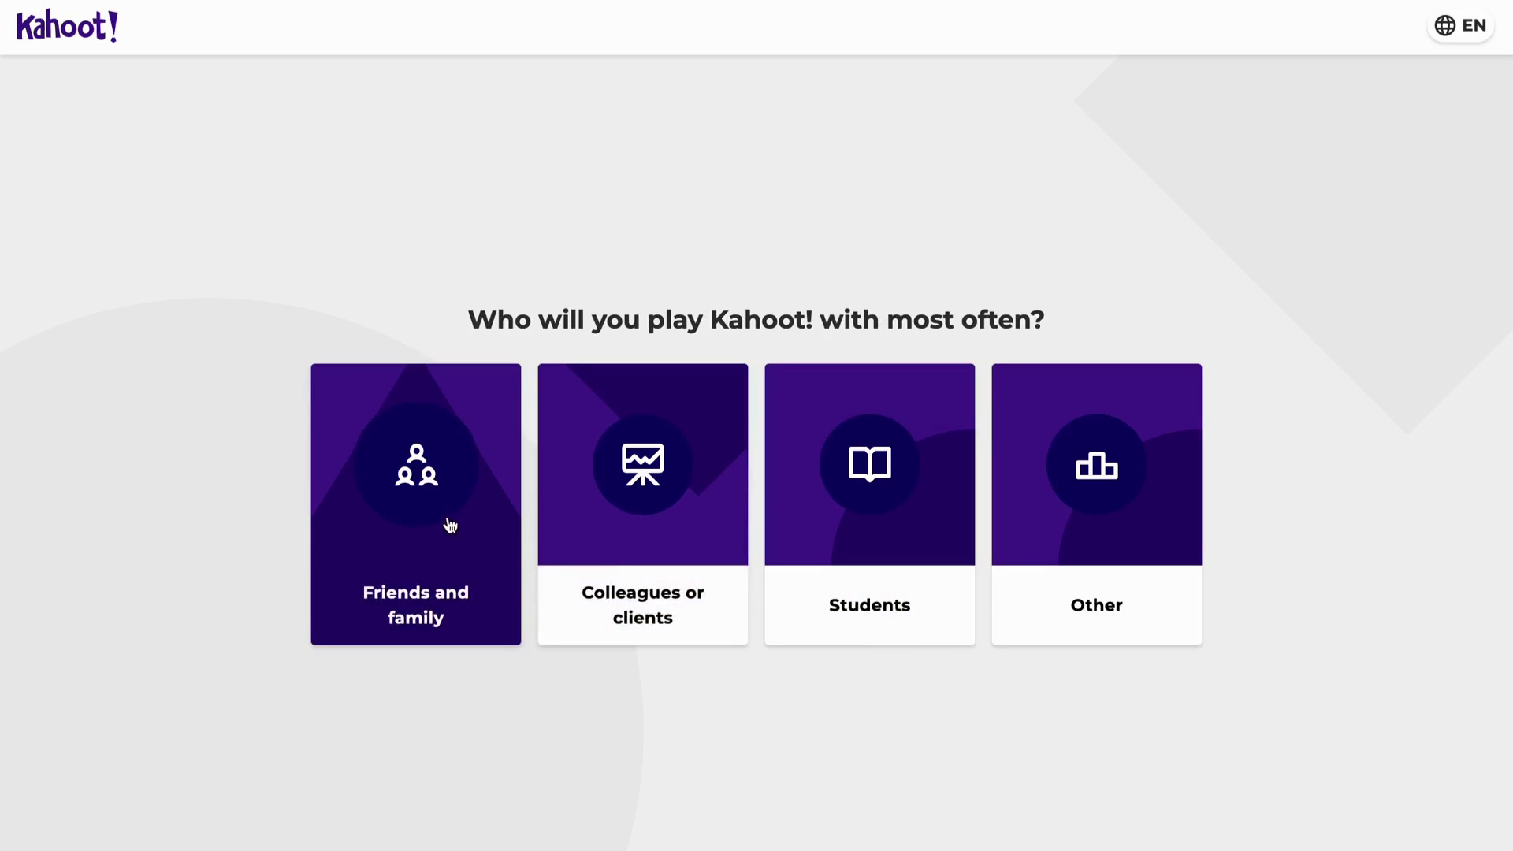
click(415, 503)
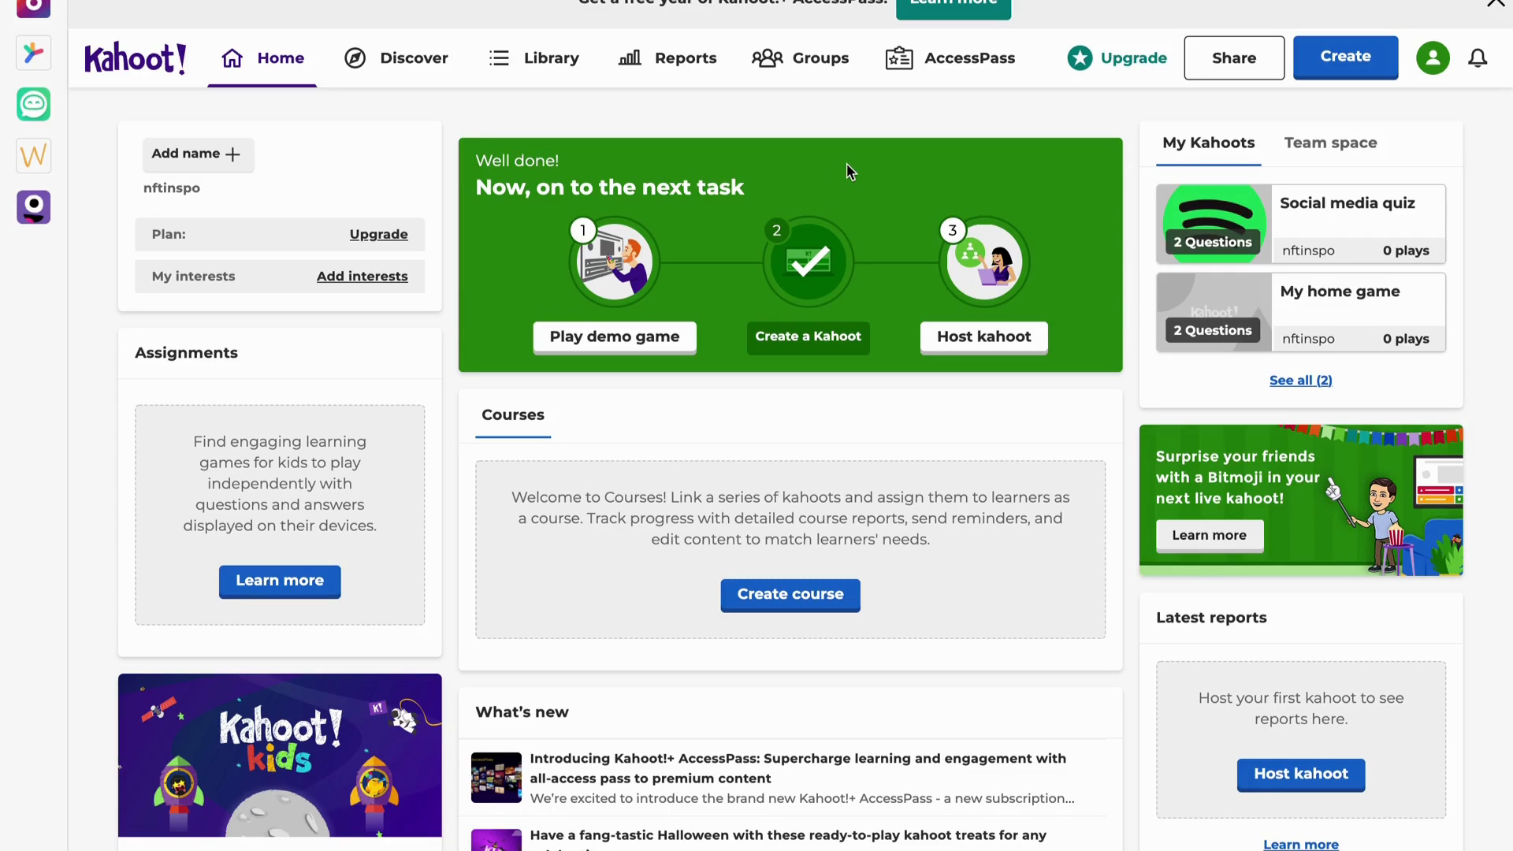
mouse_move(1007, 149)
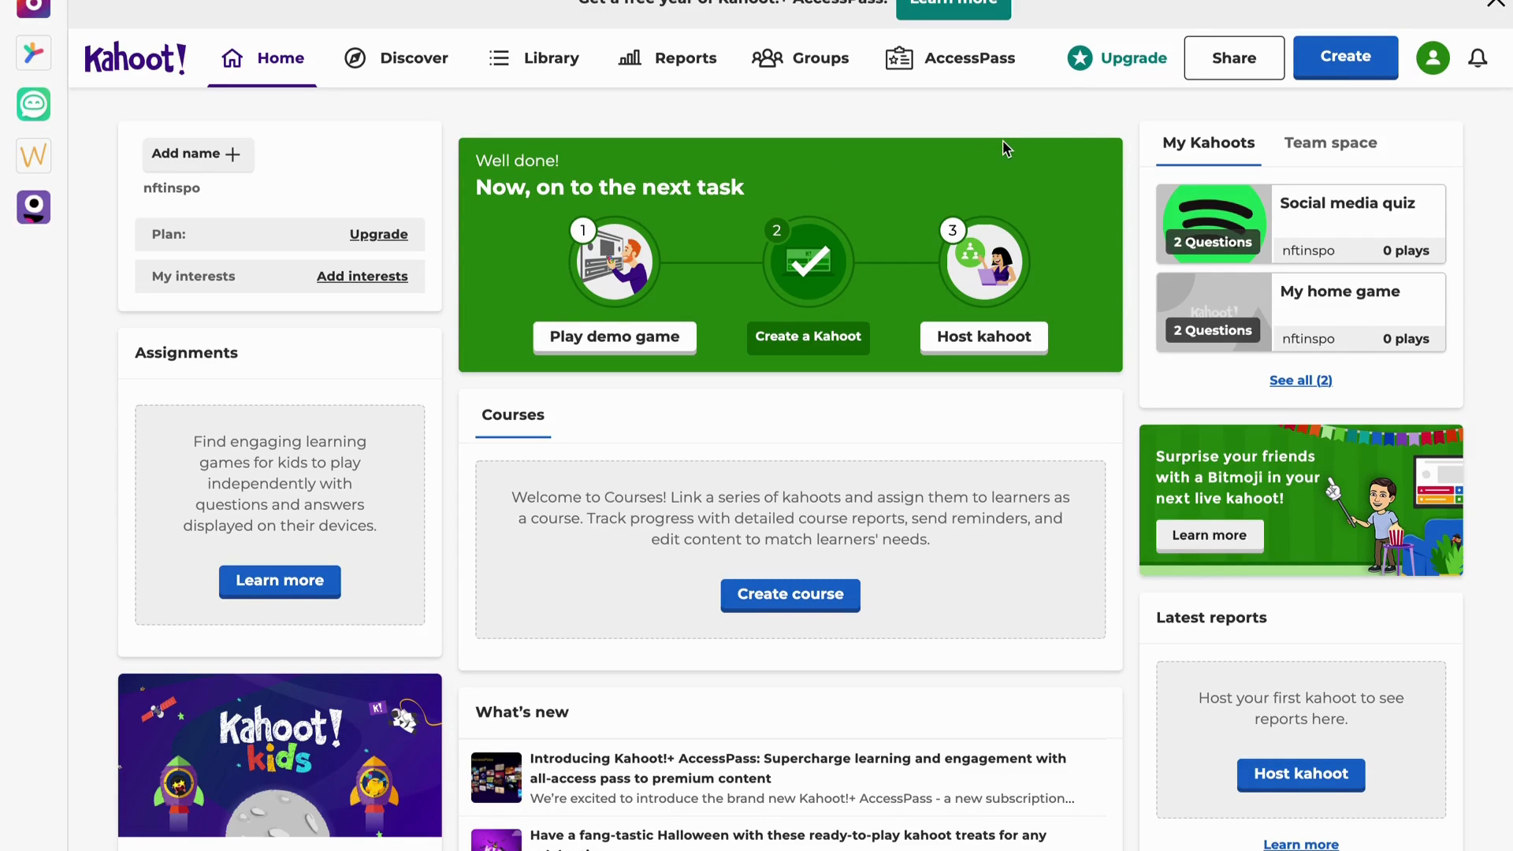
Open the 'Create a new kahoot' dialog from the dashboard's top bar.
click(1345, 57)
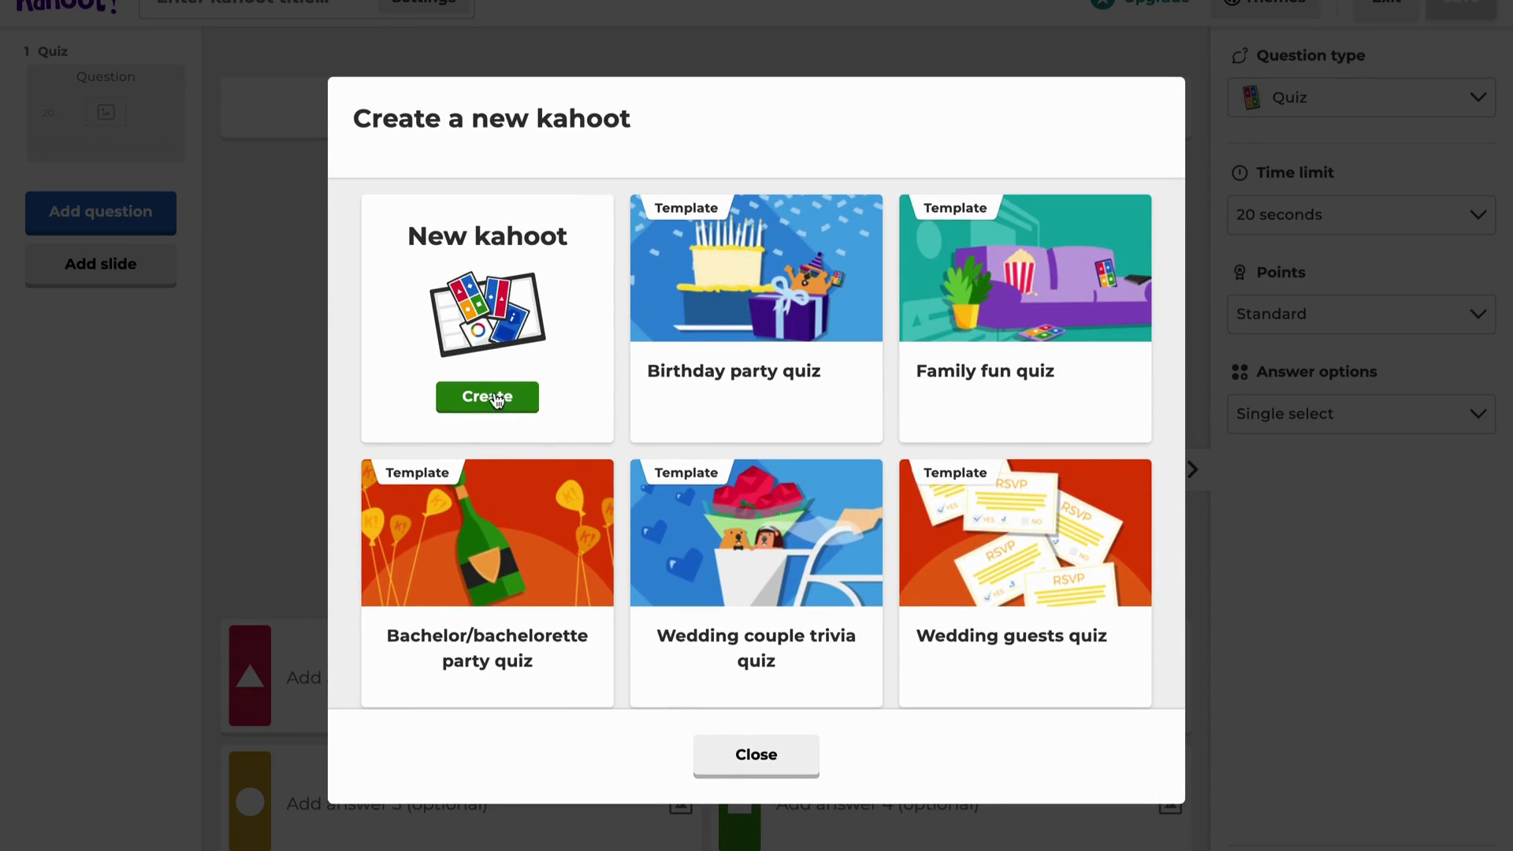
Start a blank kahoot asking 'When did instagram first start' with answers 1990, 2000, 2010, 2020.
click(487, 397)
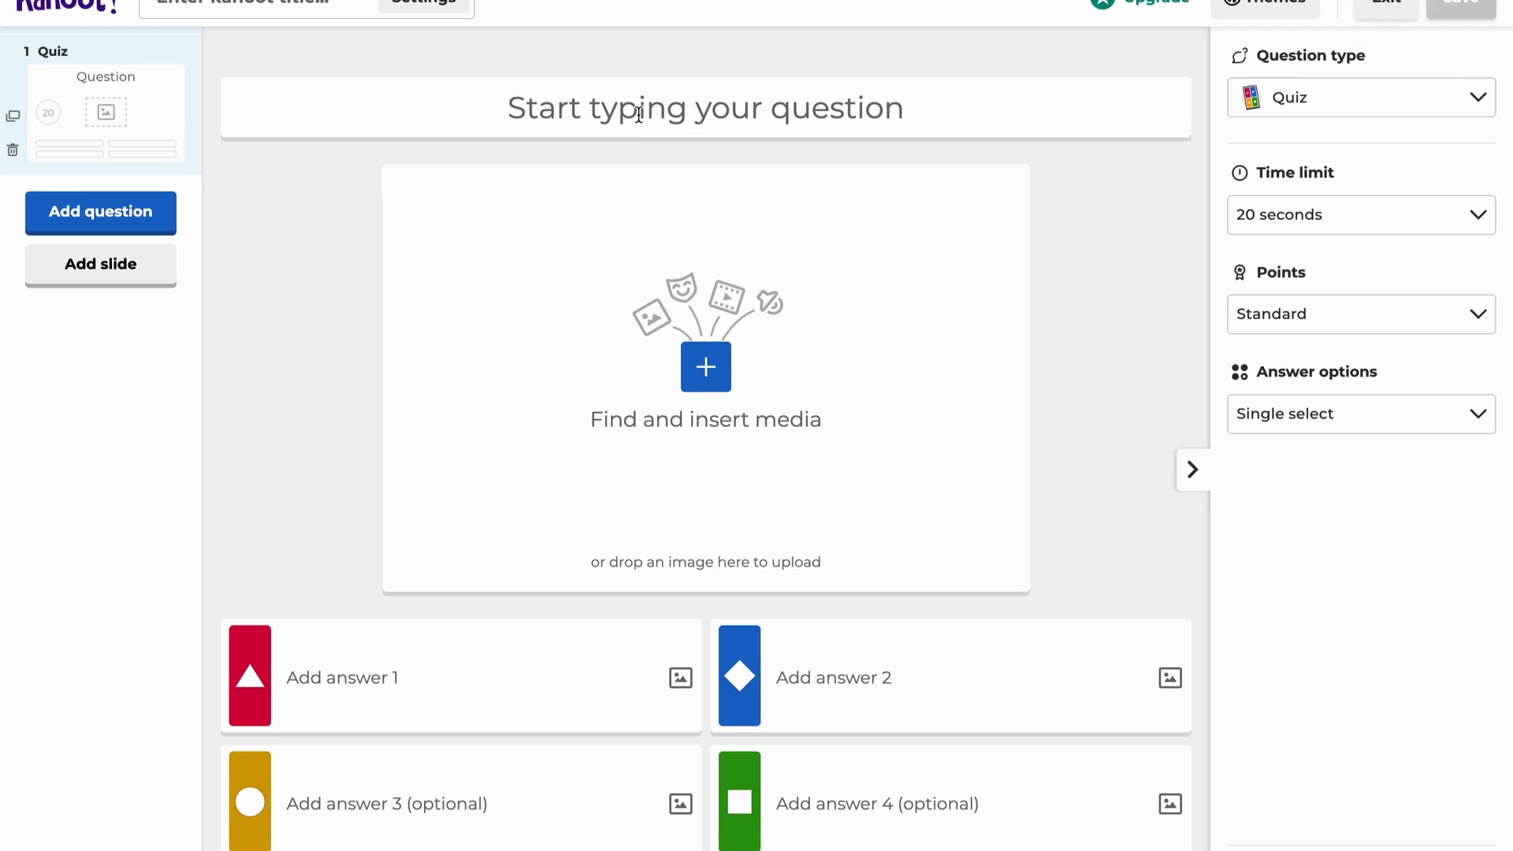
text(When did instagram)
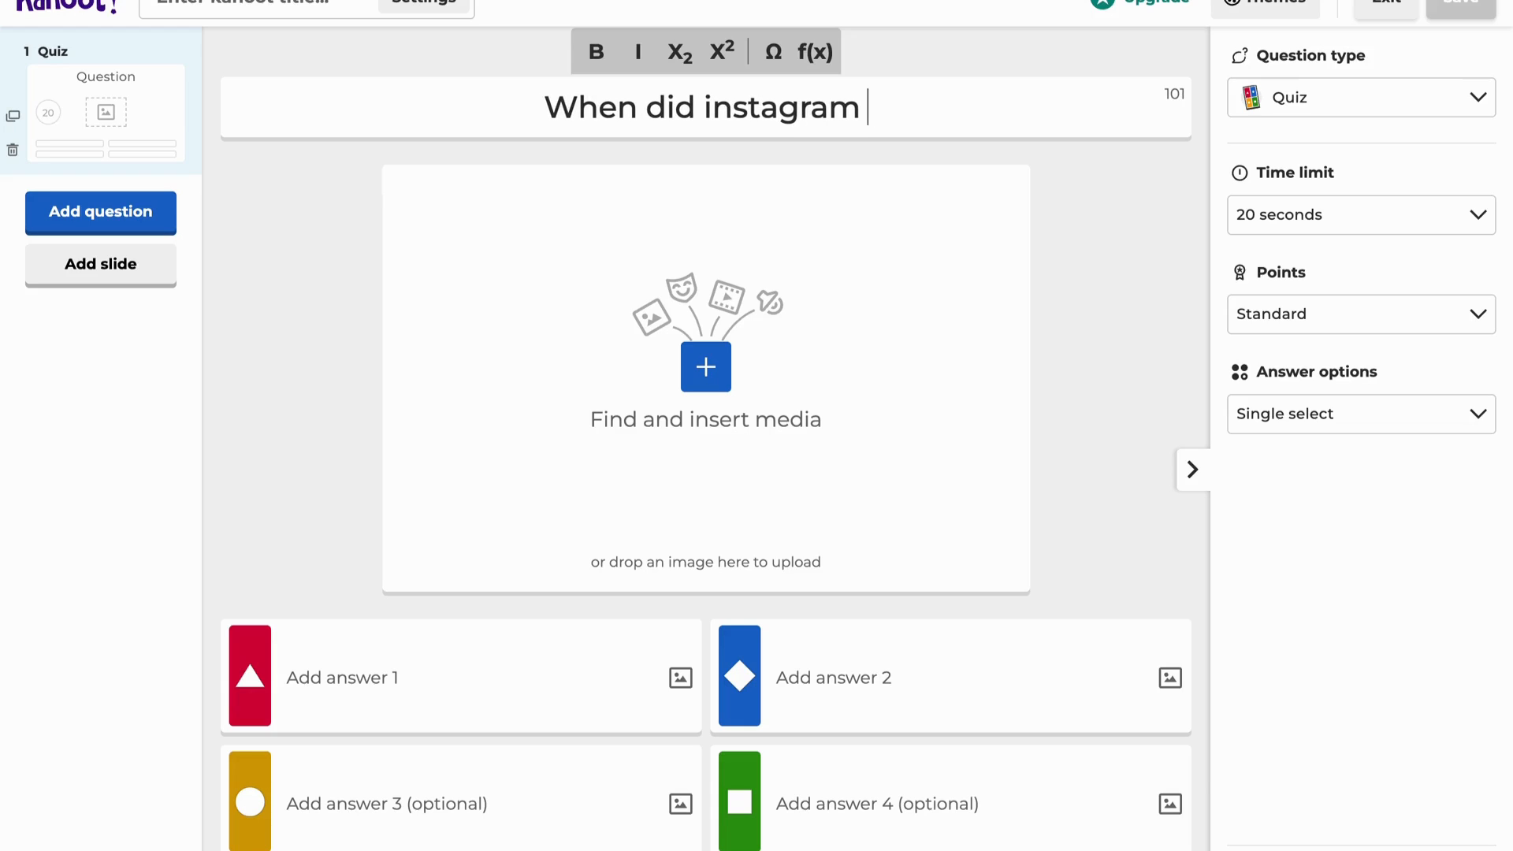
text(first start)
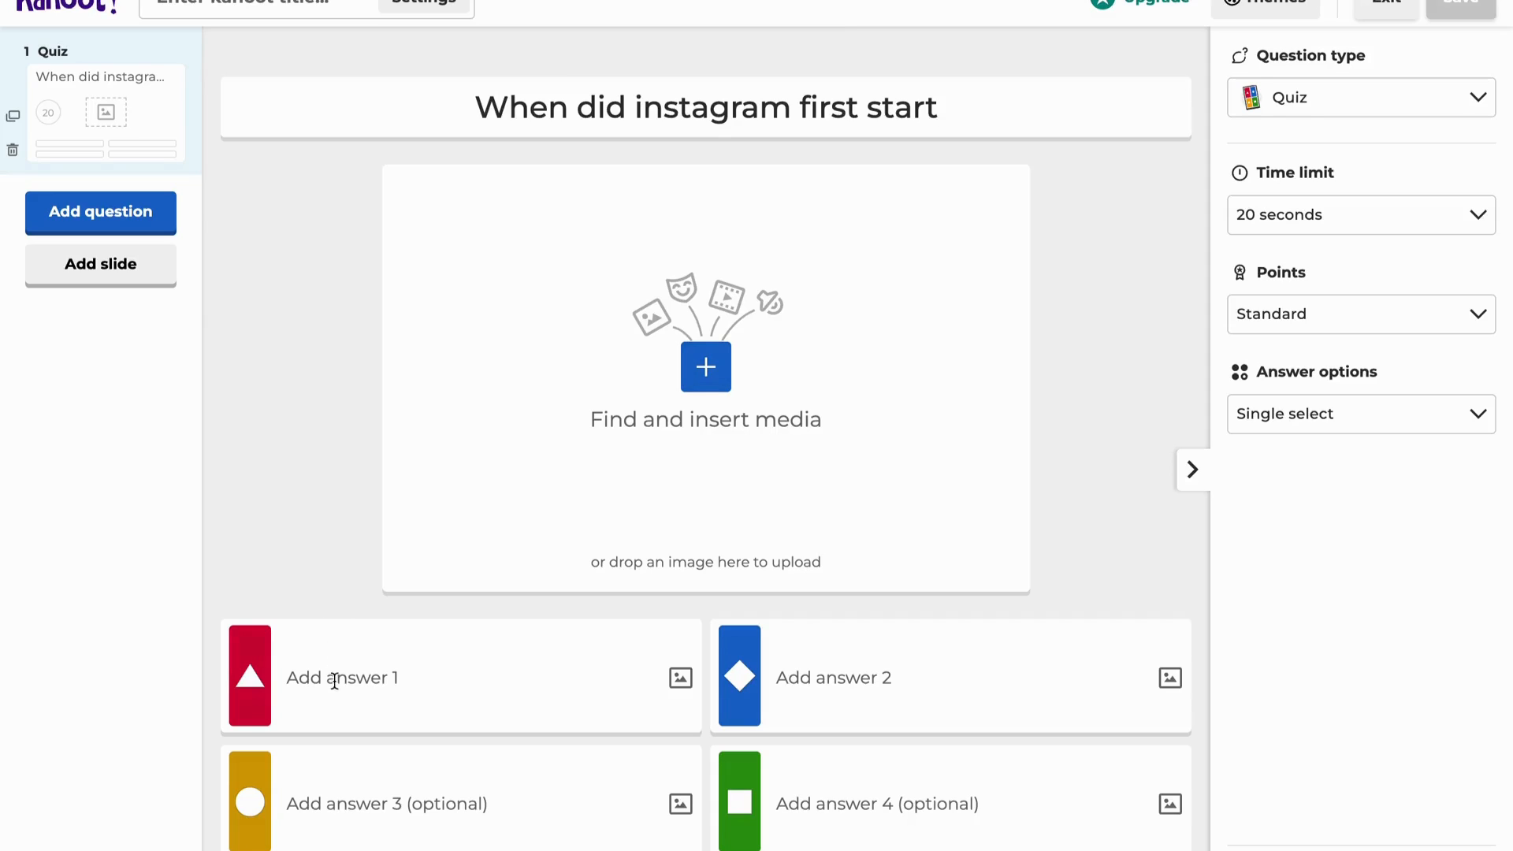
text(199)
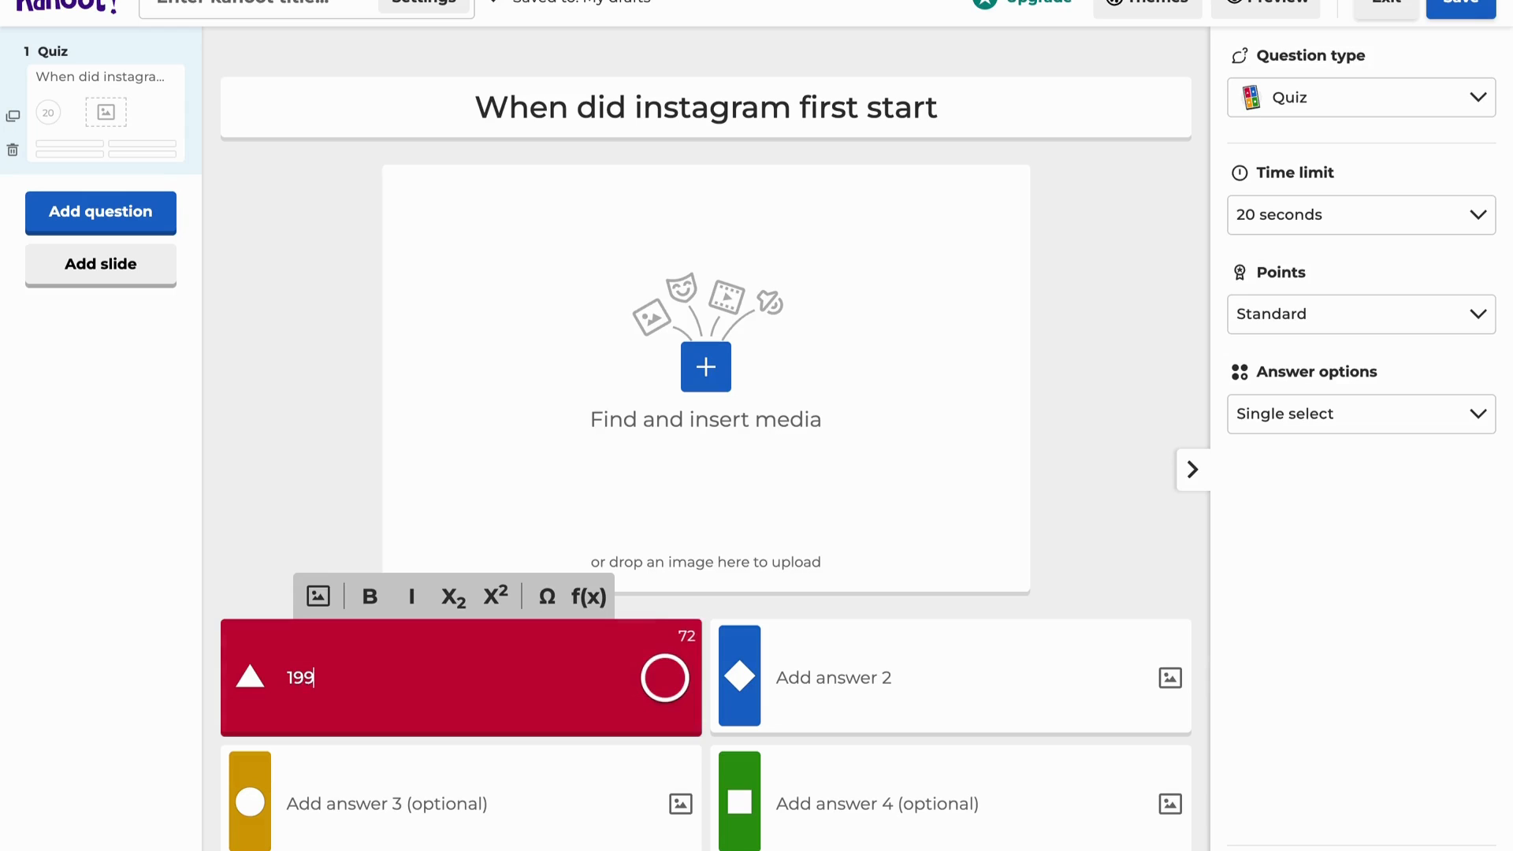
text(2000)
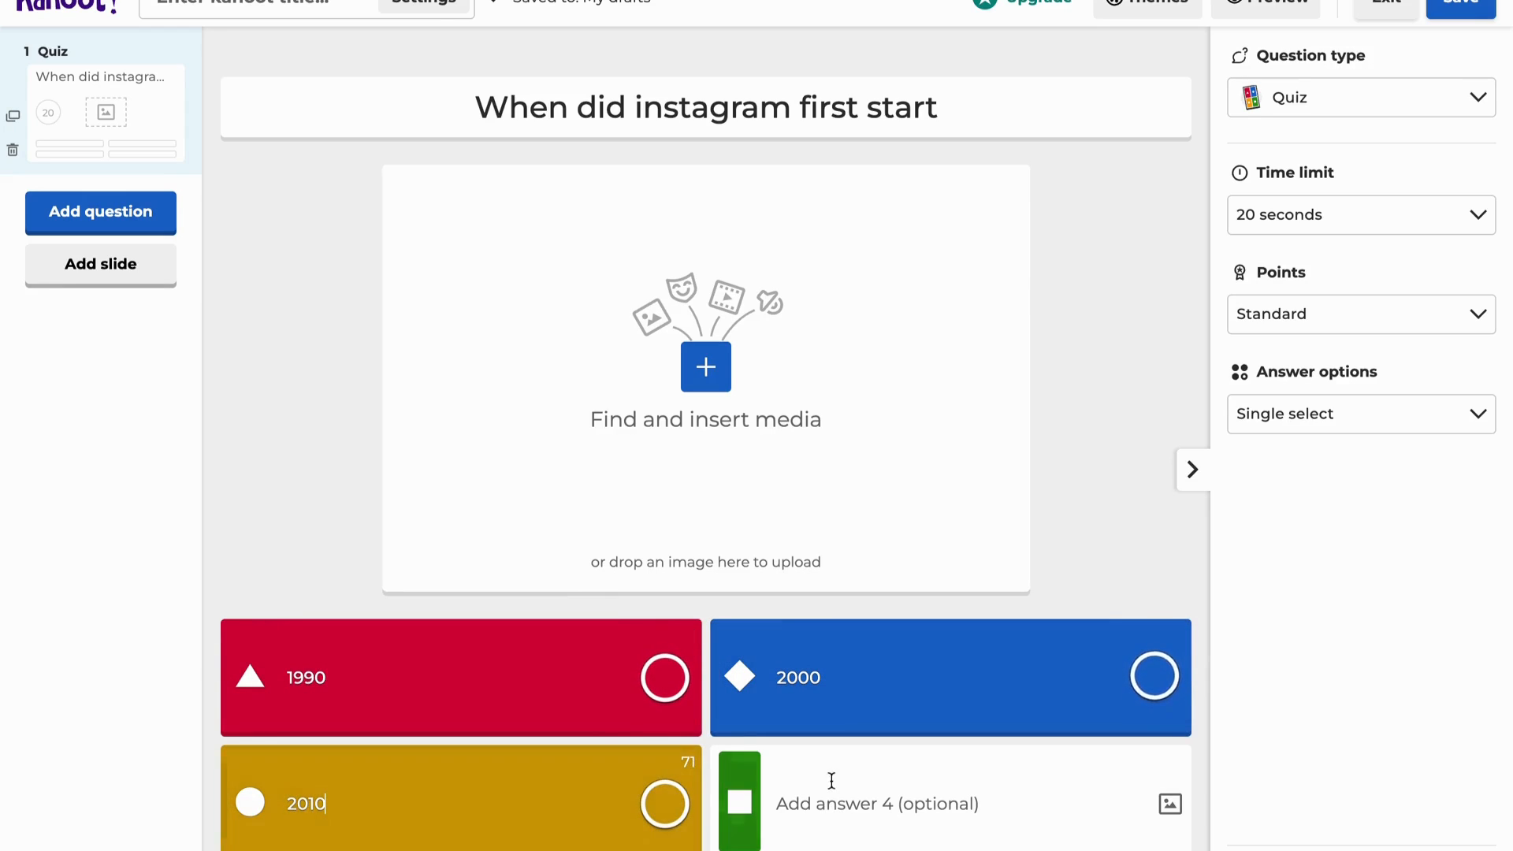
text(2020)
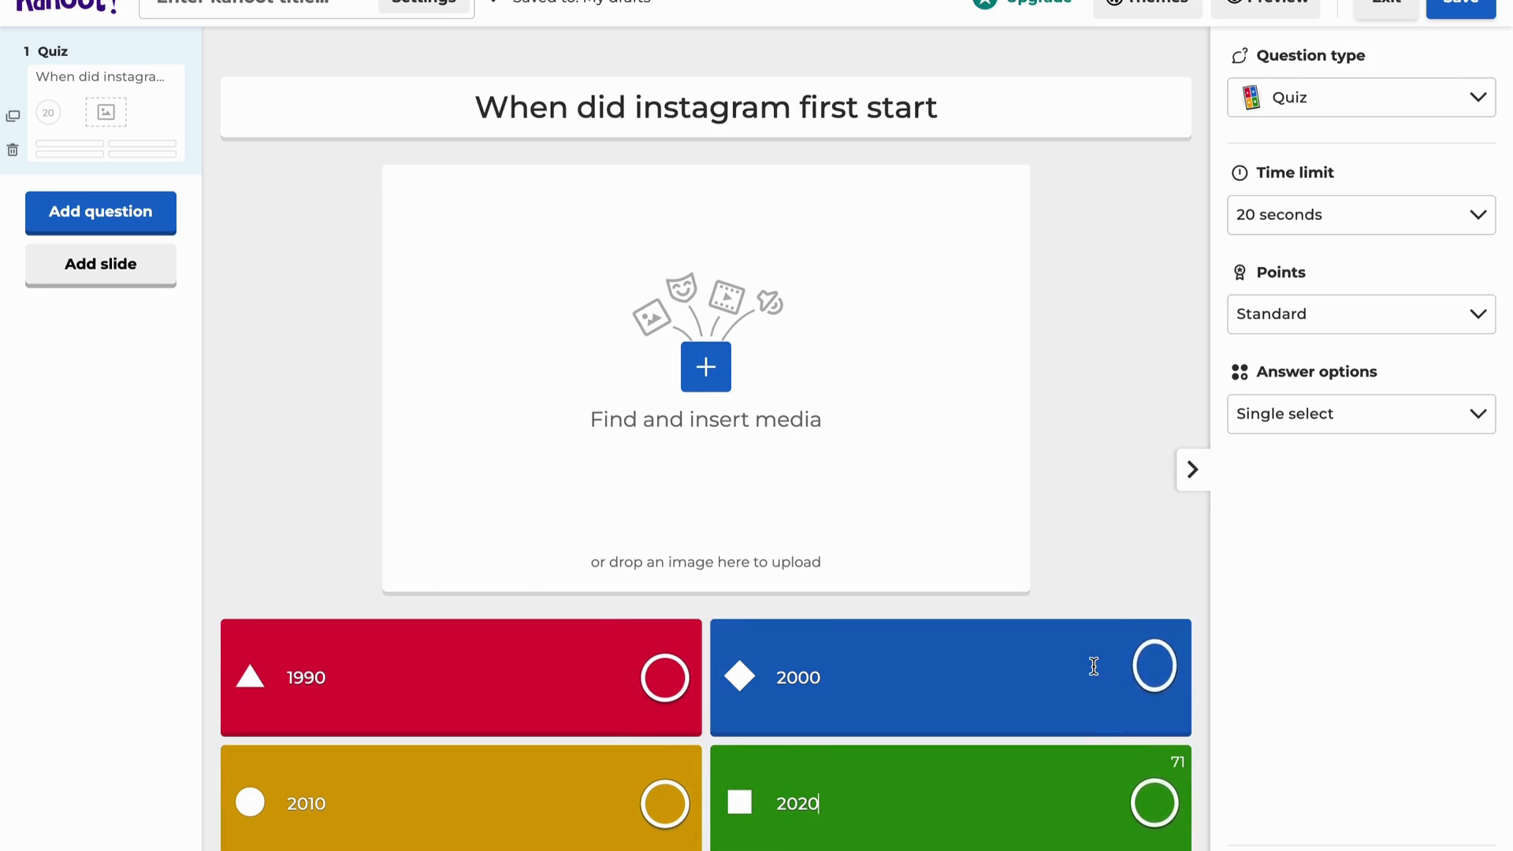
Mark 2010 as the correct answer and open the question's media library.
click(663, 803)
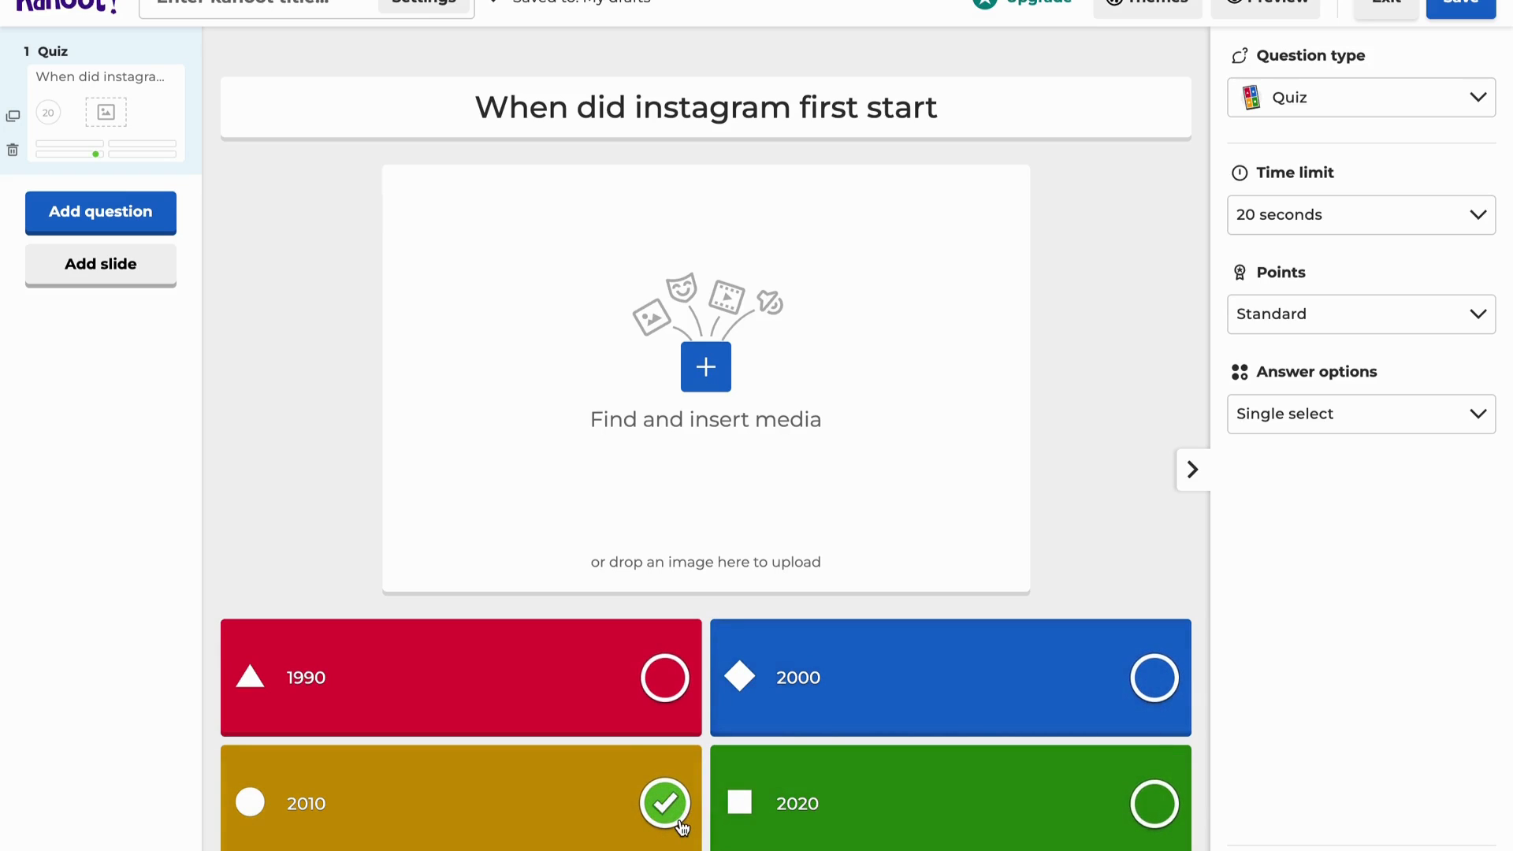
mouse_move(705, 367)
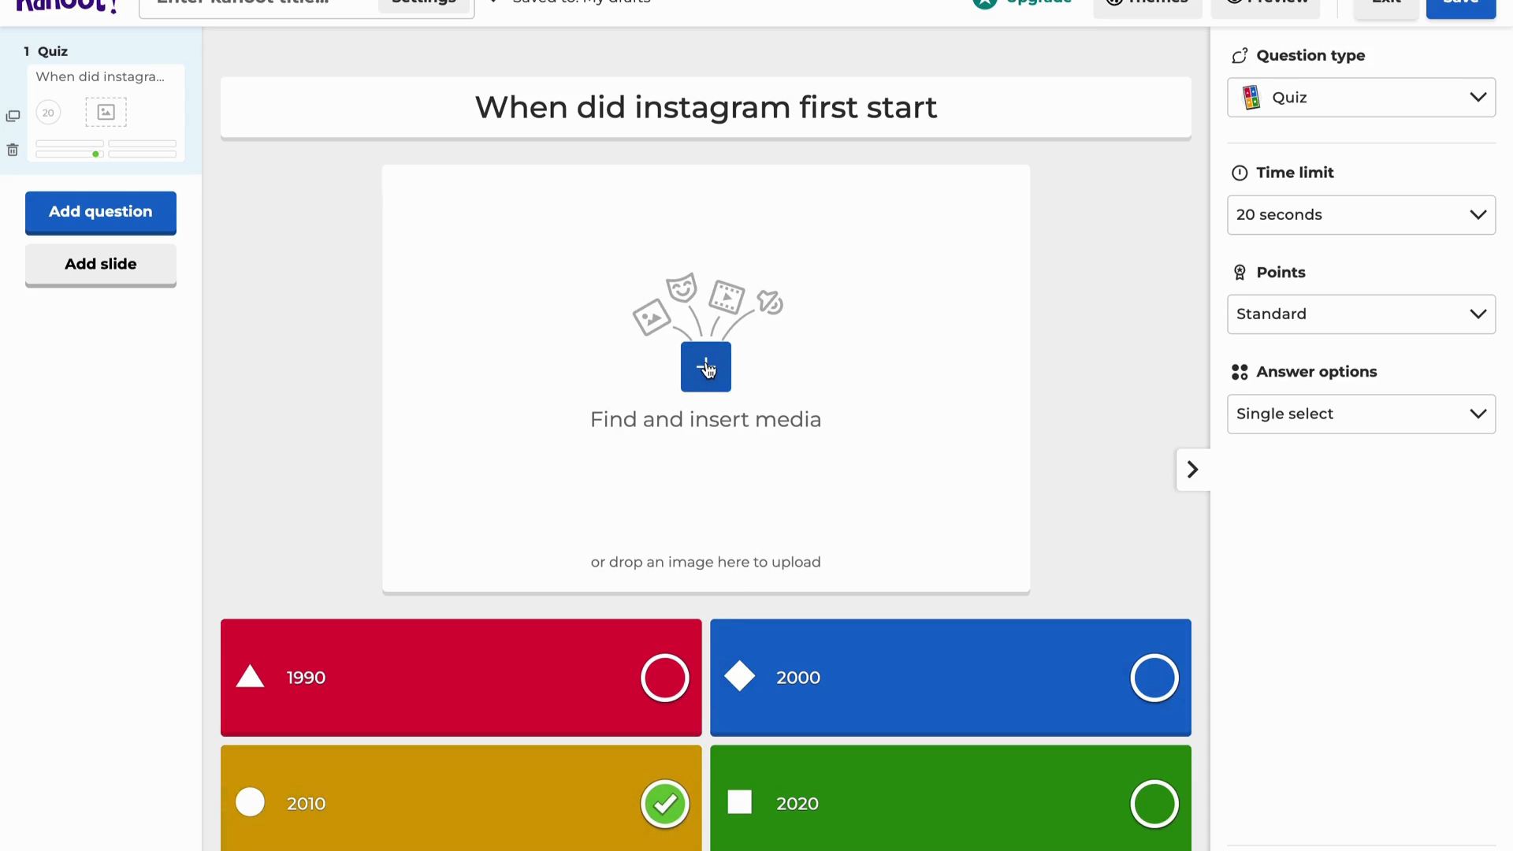
click(705, 368)
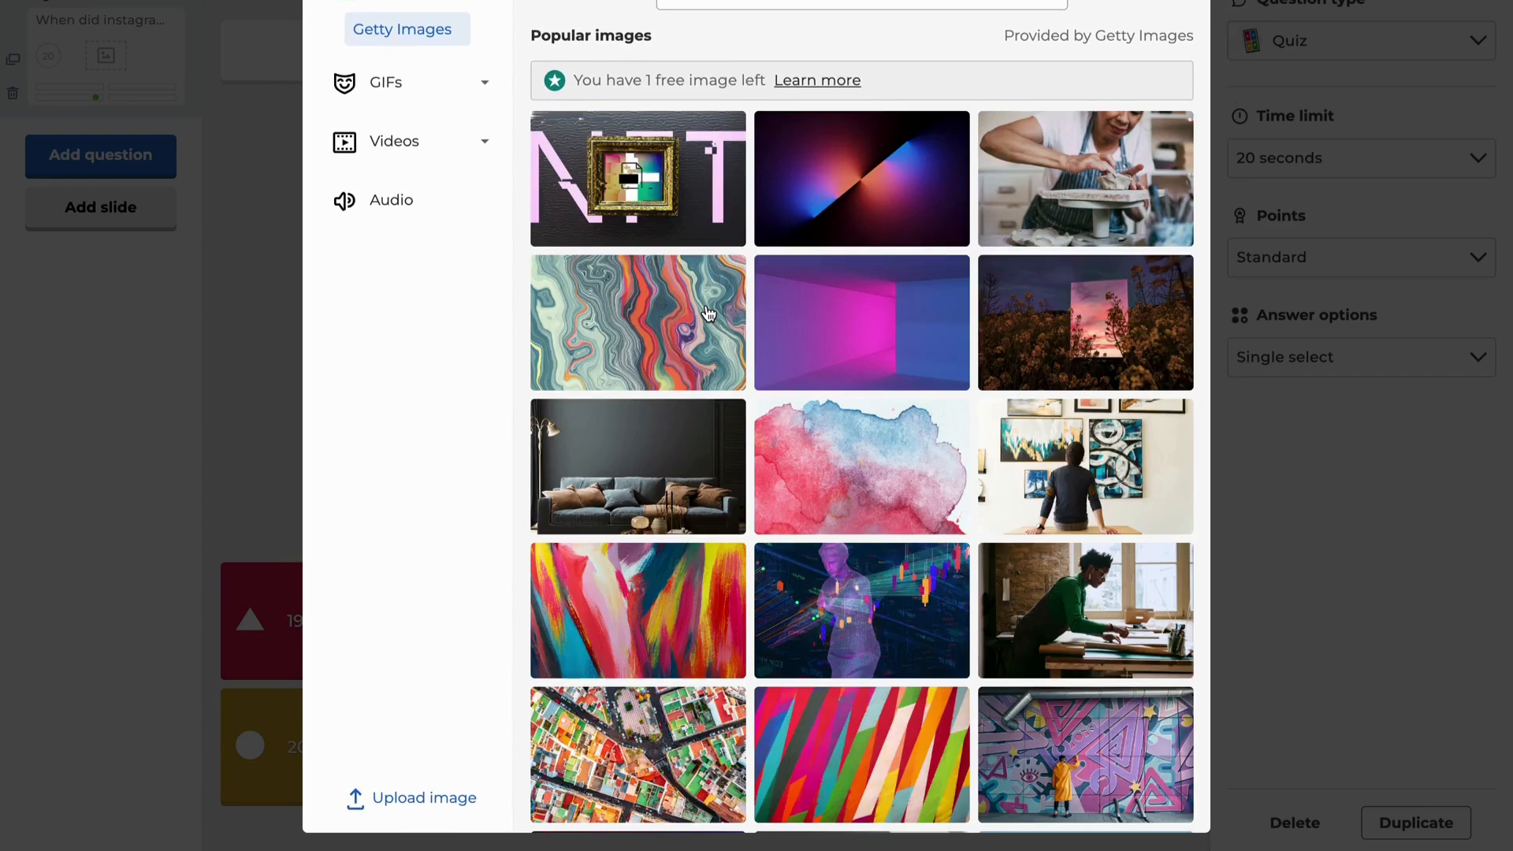
mouse_move(827, 297)
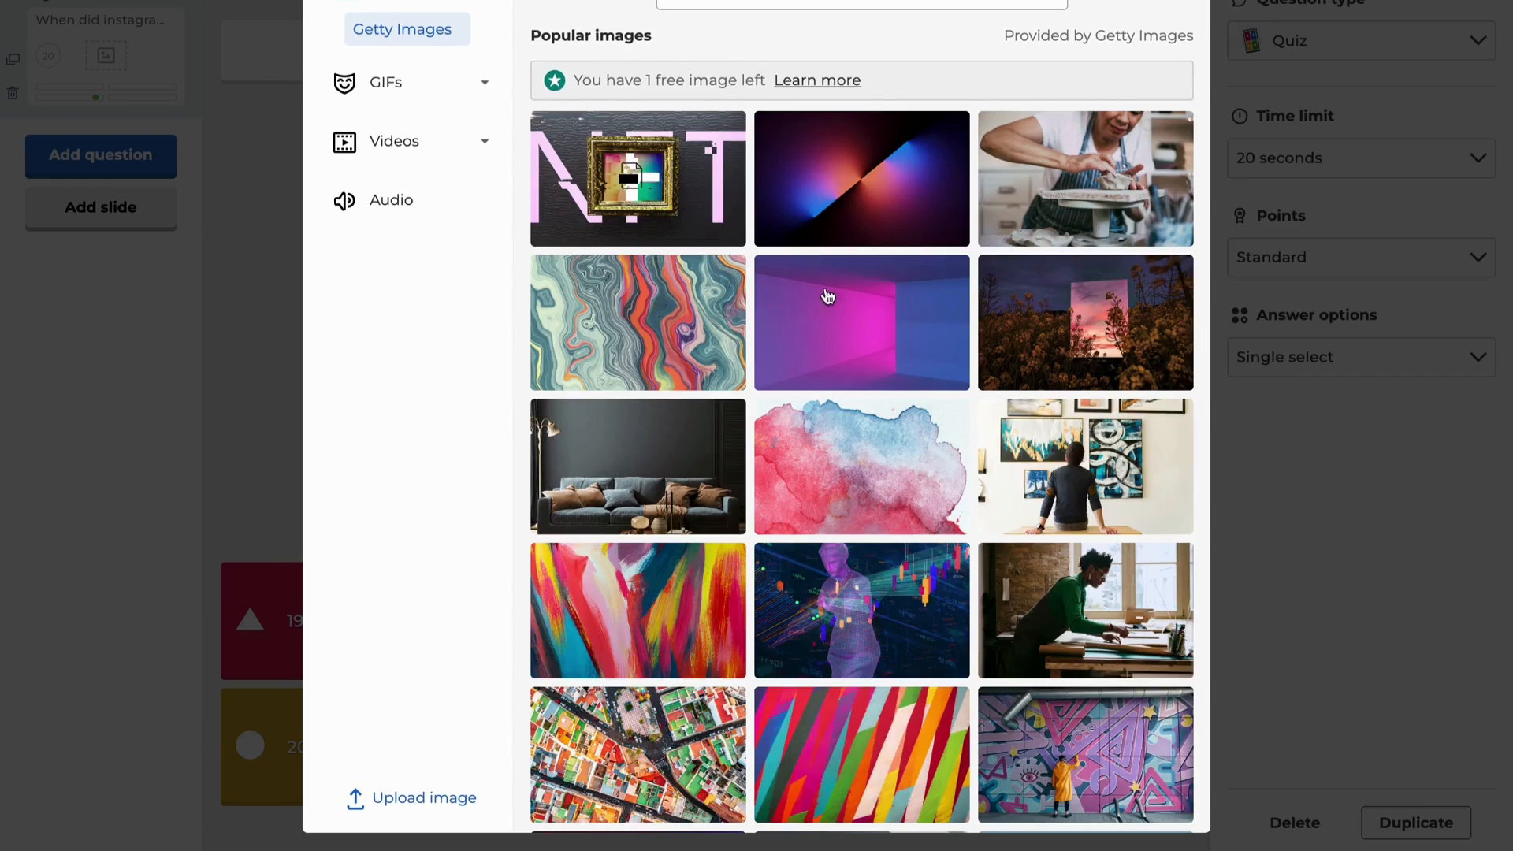
mouse_move(950, 620)
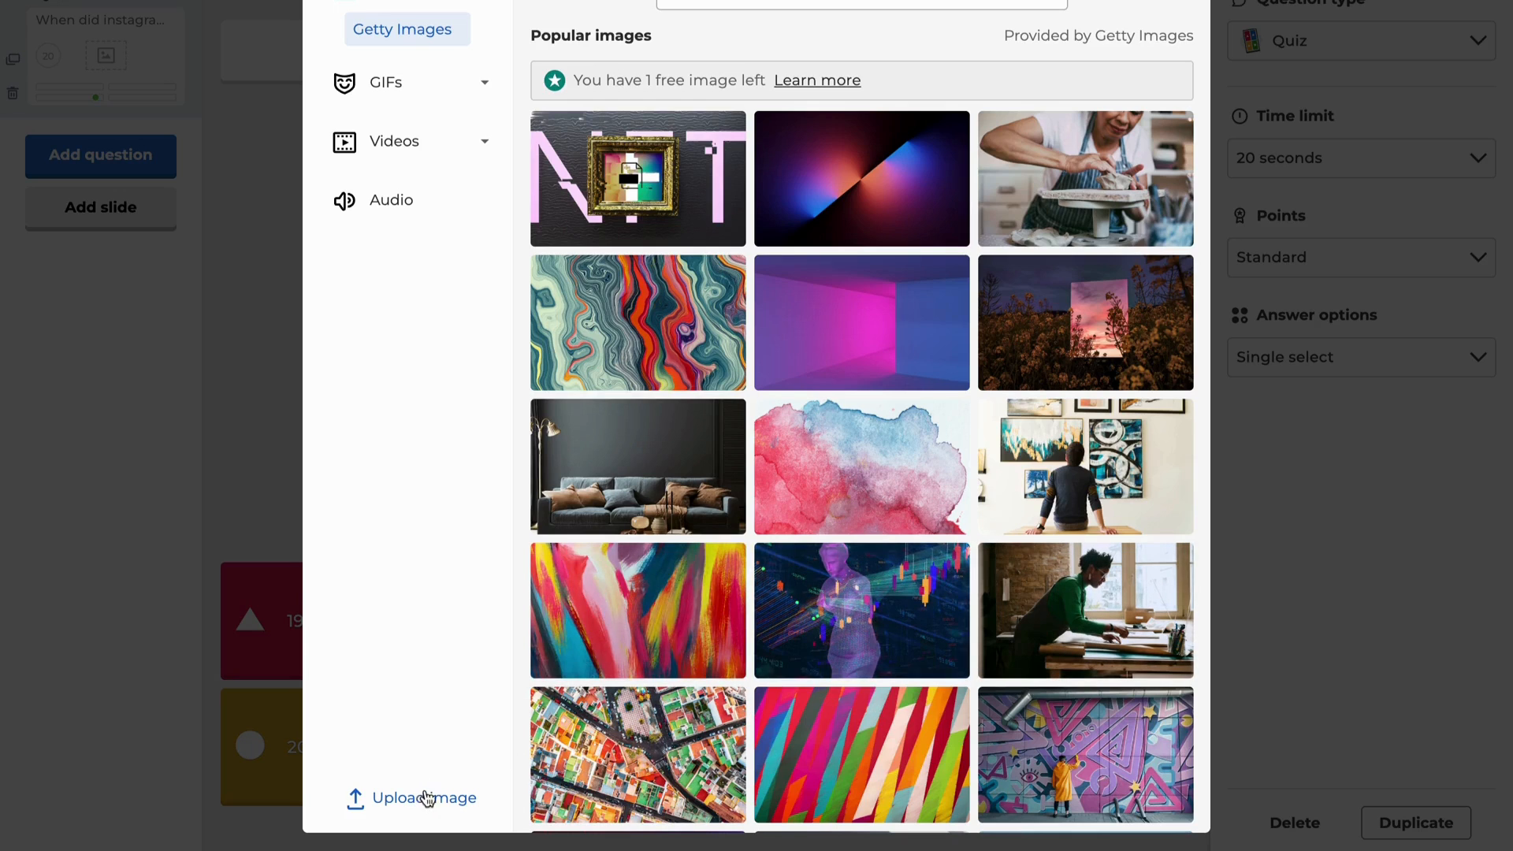
mouse_move(1365, 550)
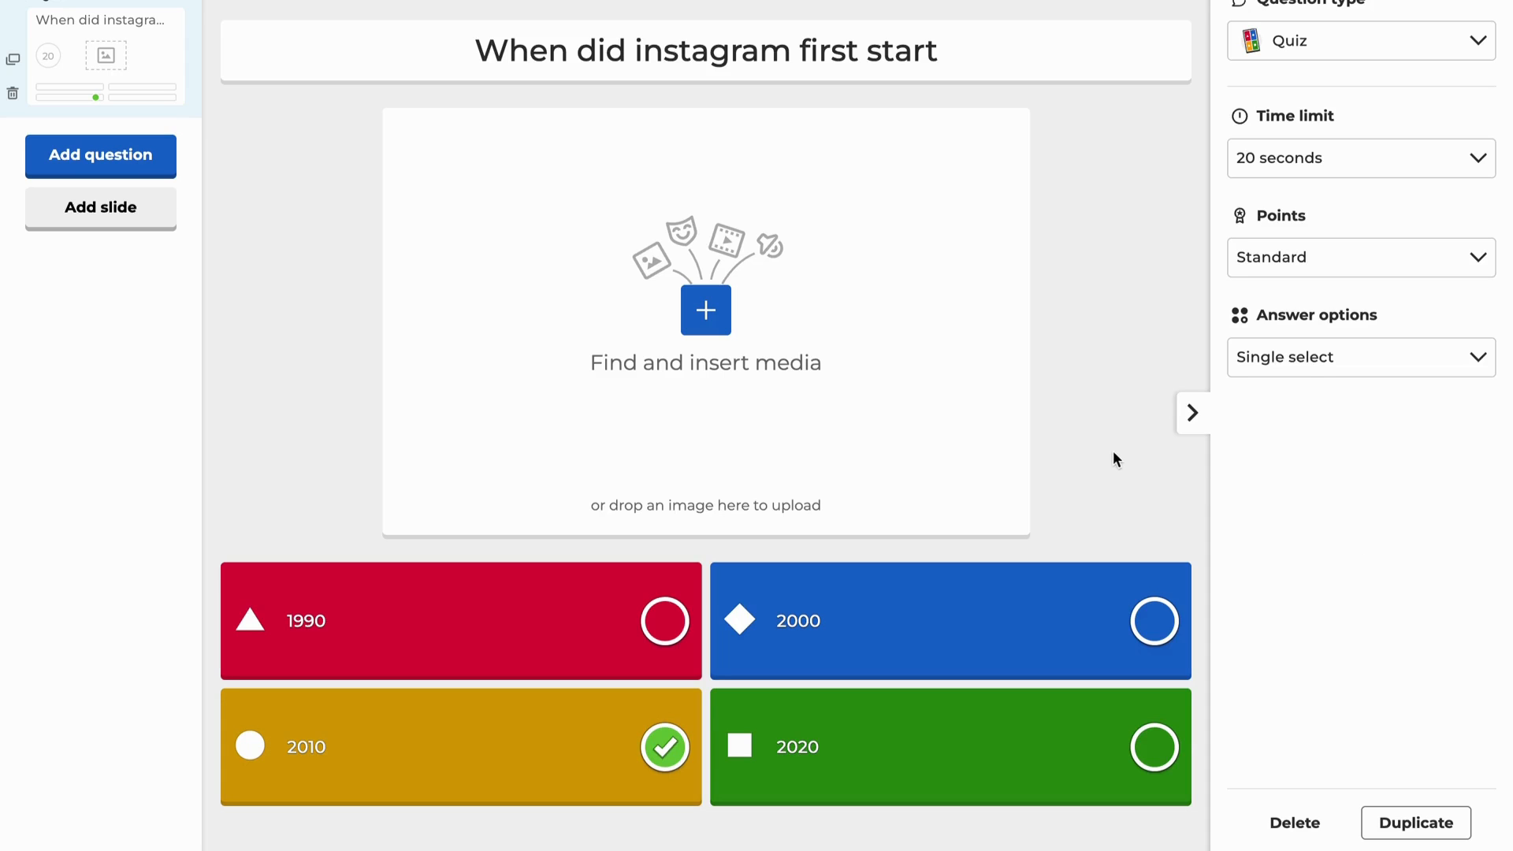
mouse_move(367, 403)
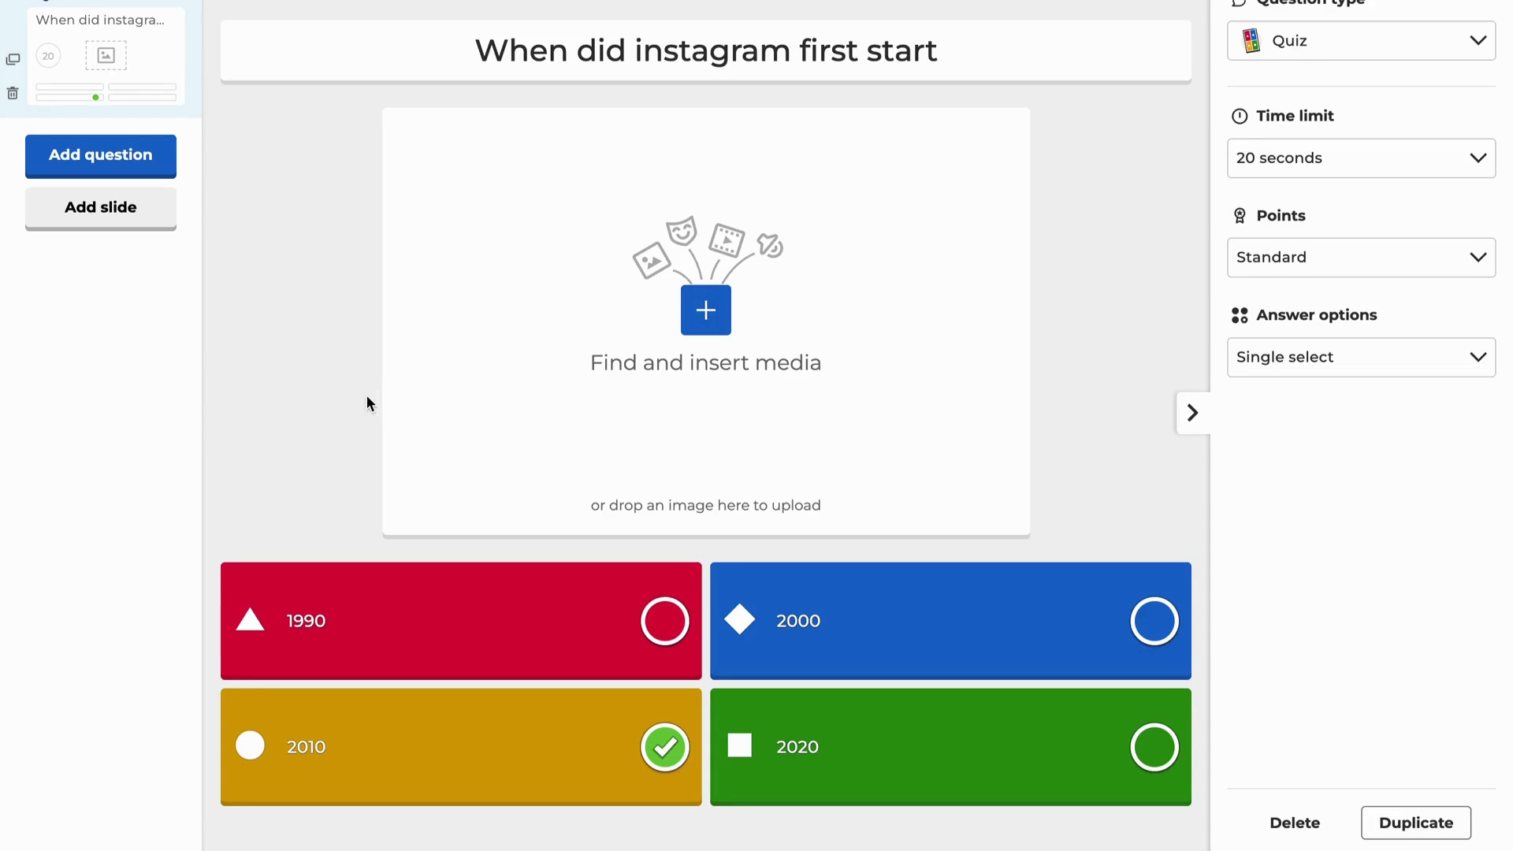
mouse_move(287, 310)
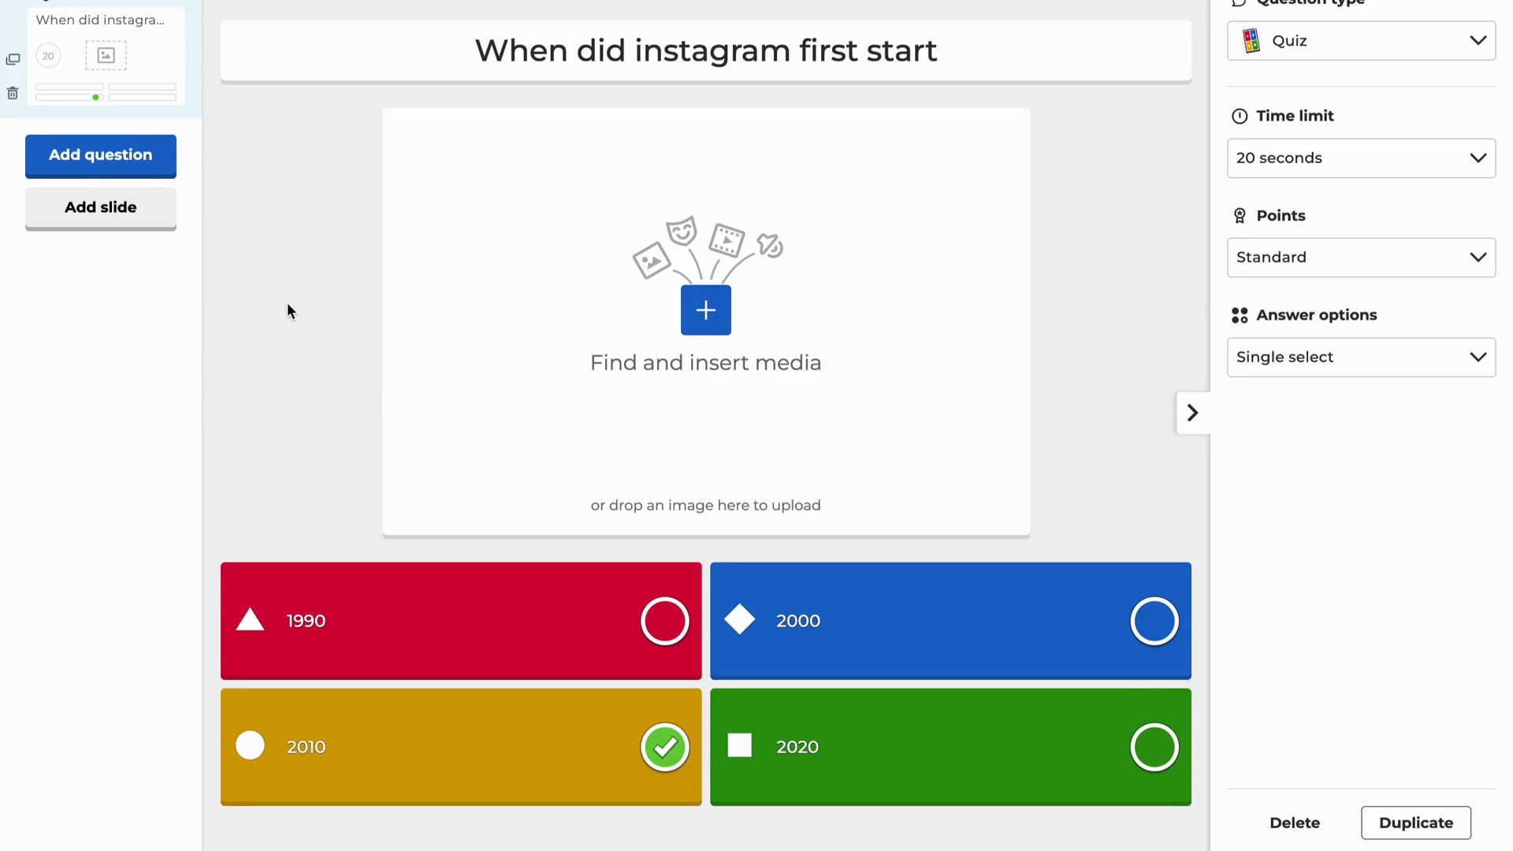
Add a True or false question 'Is Twitter a social media platform?'.
click(100, 156)
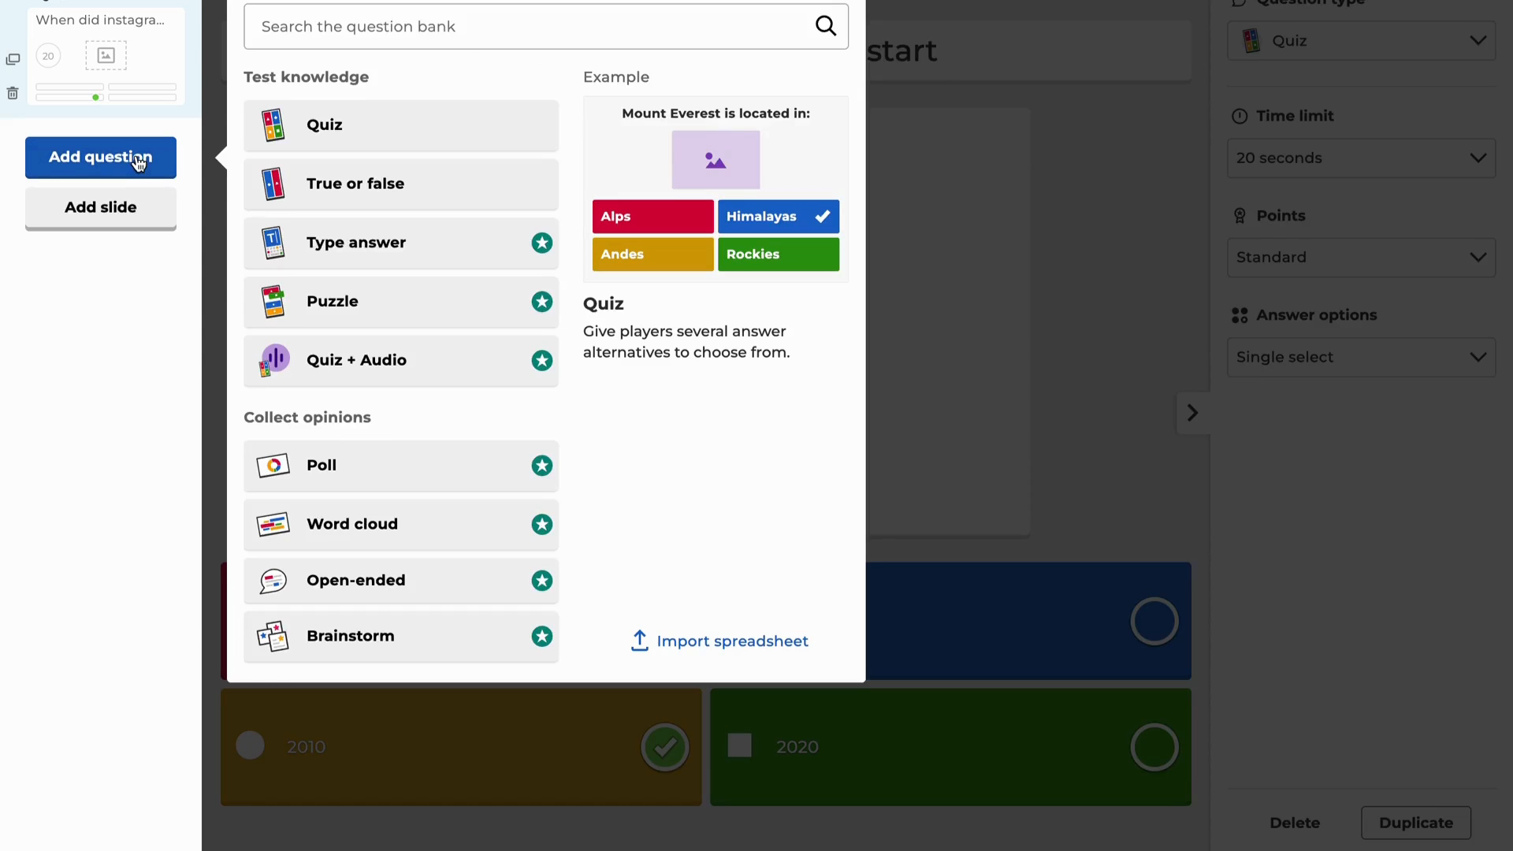
mouse_move(355, 184)
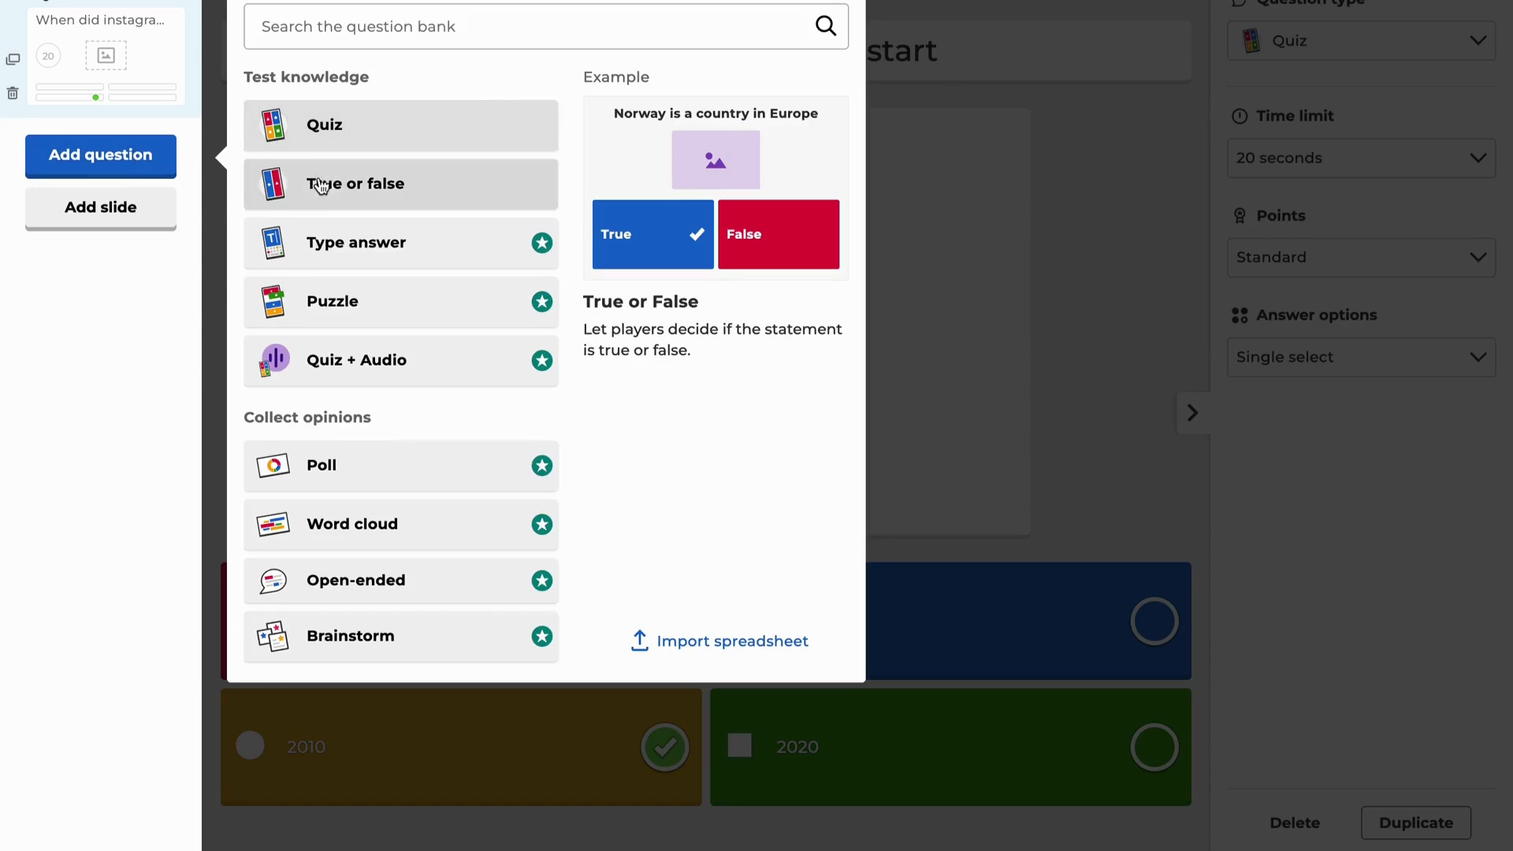
click(356, 185)
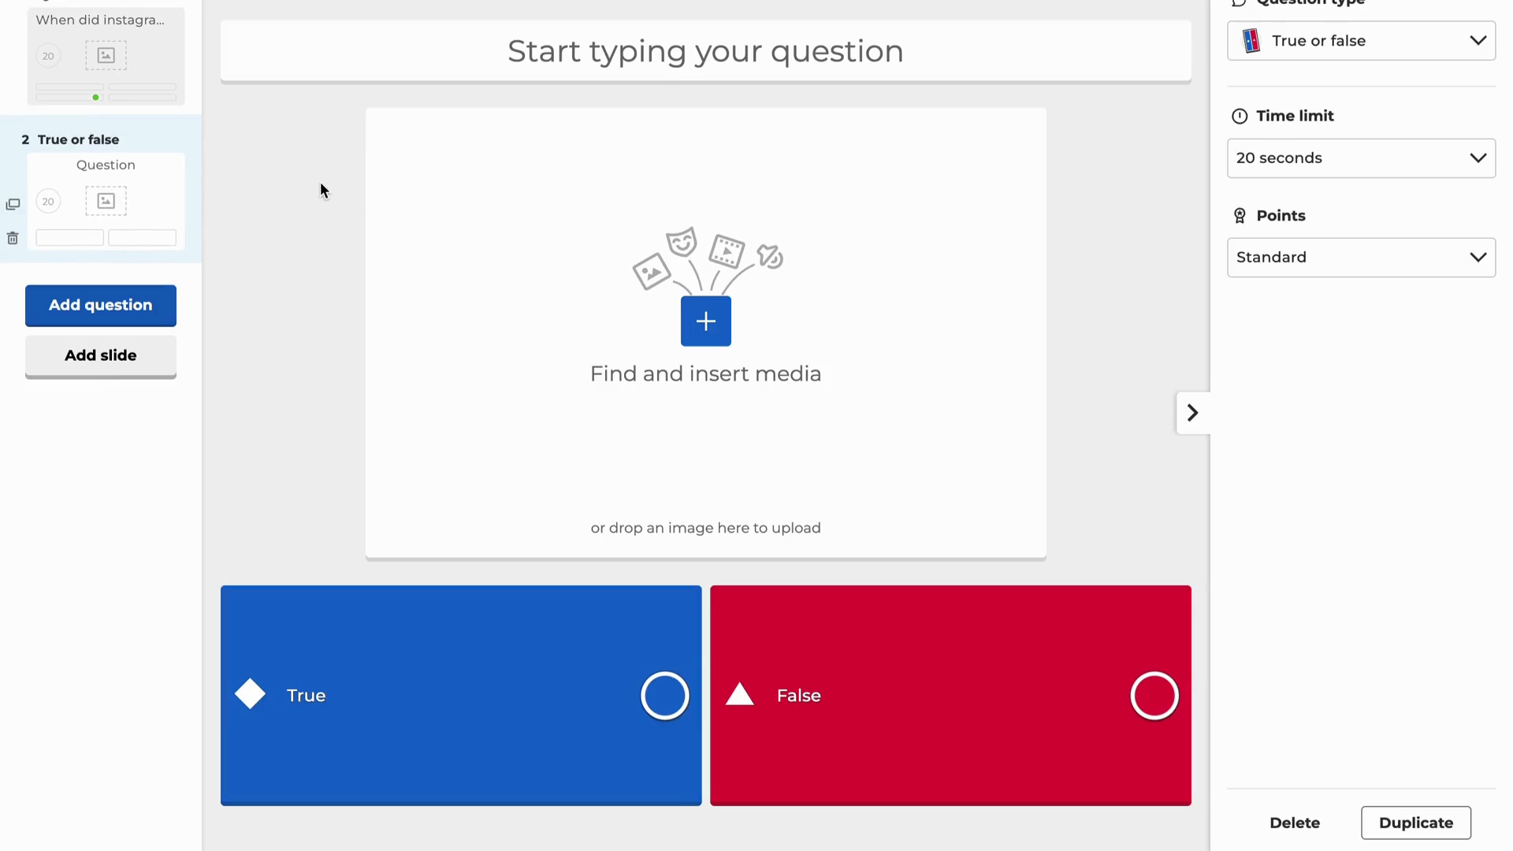
text(Is Twitter a social)
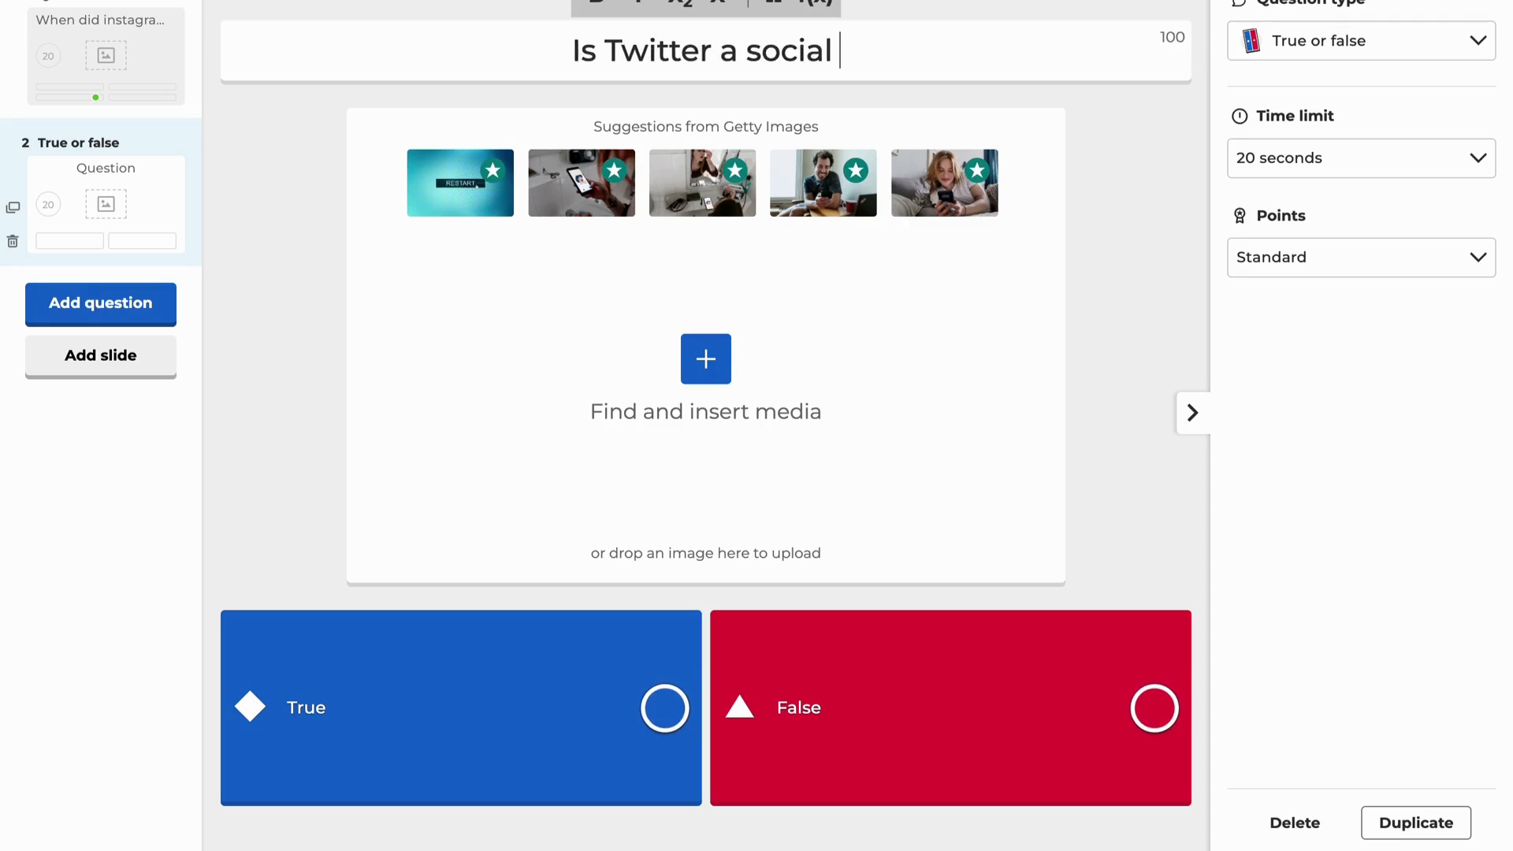
text(media platform?)
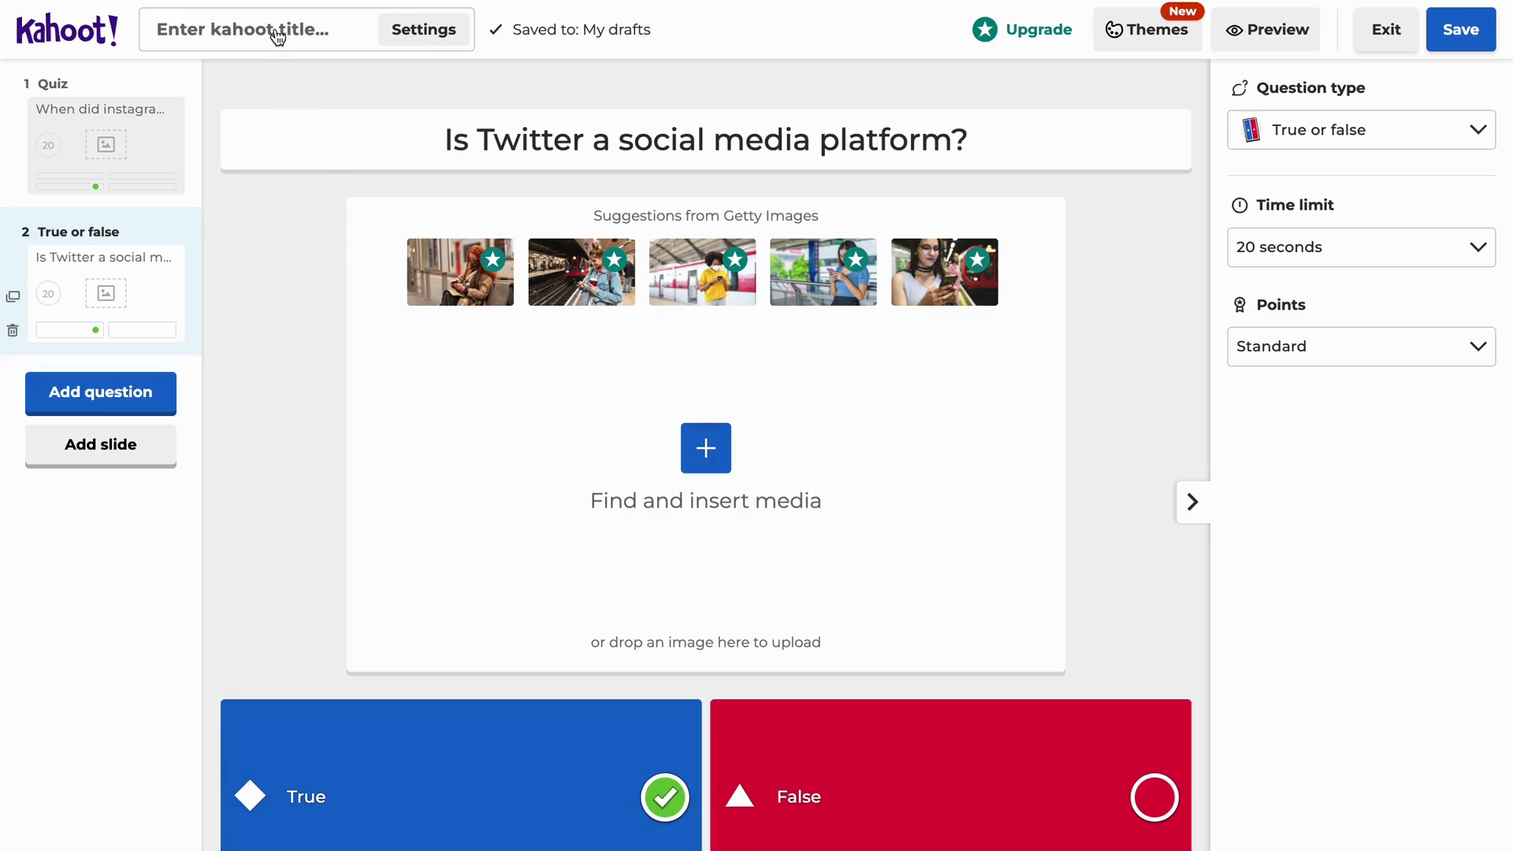
Title the quiz 'Social media', save it, and dismiss the ready dialog.
click(1460, 29)
text(Social media)
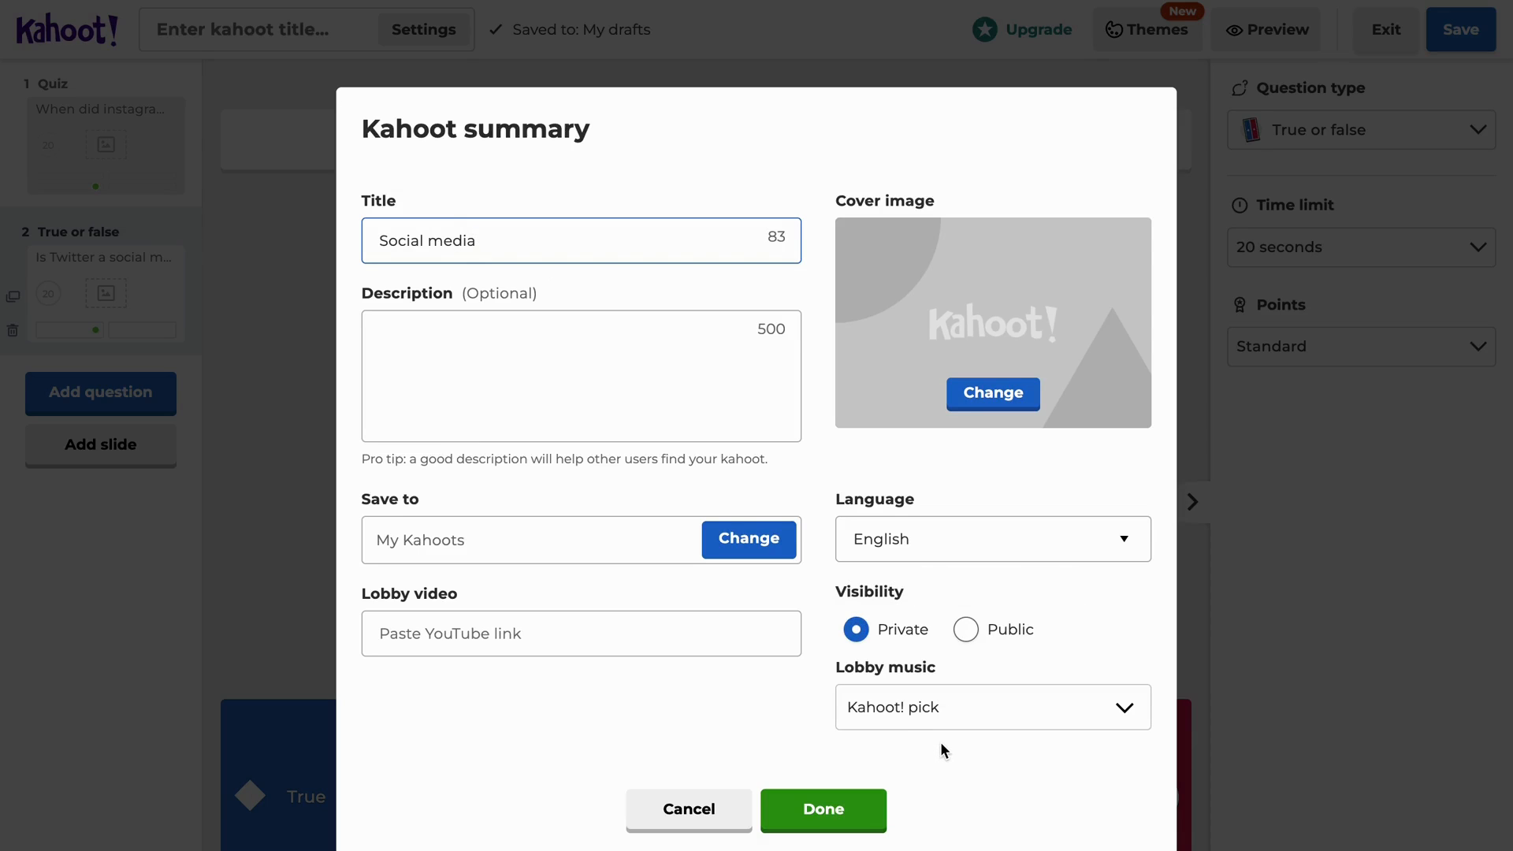
click(823, 809)
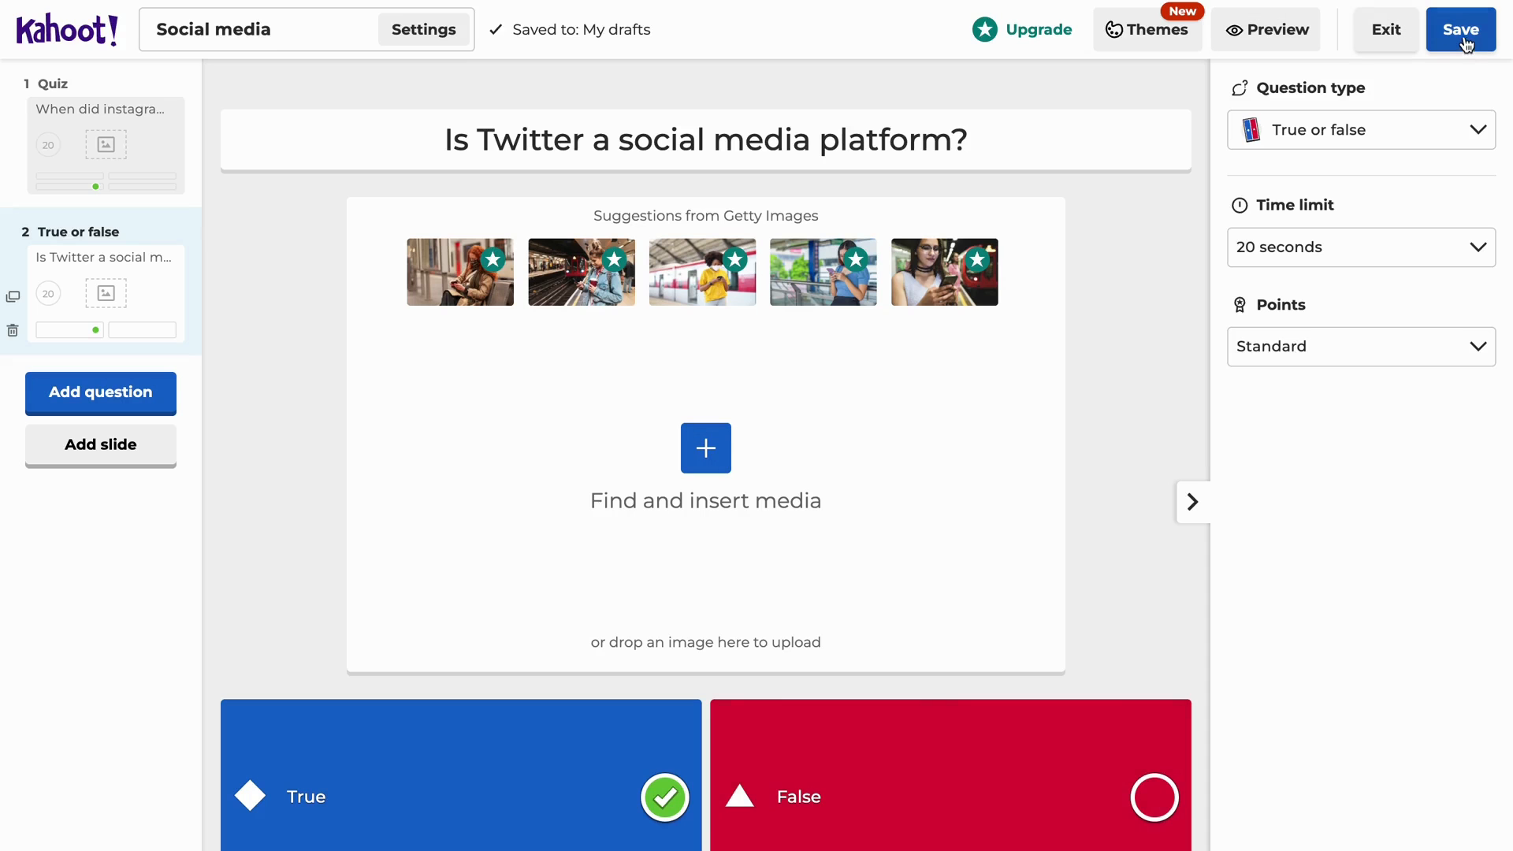
click(1458, 29)
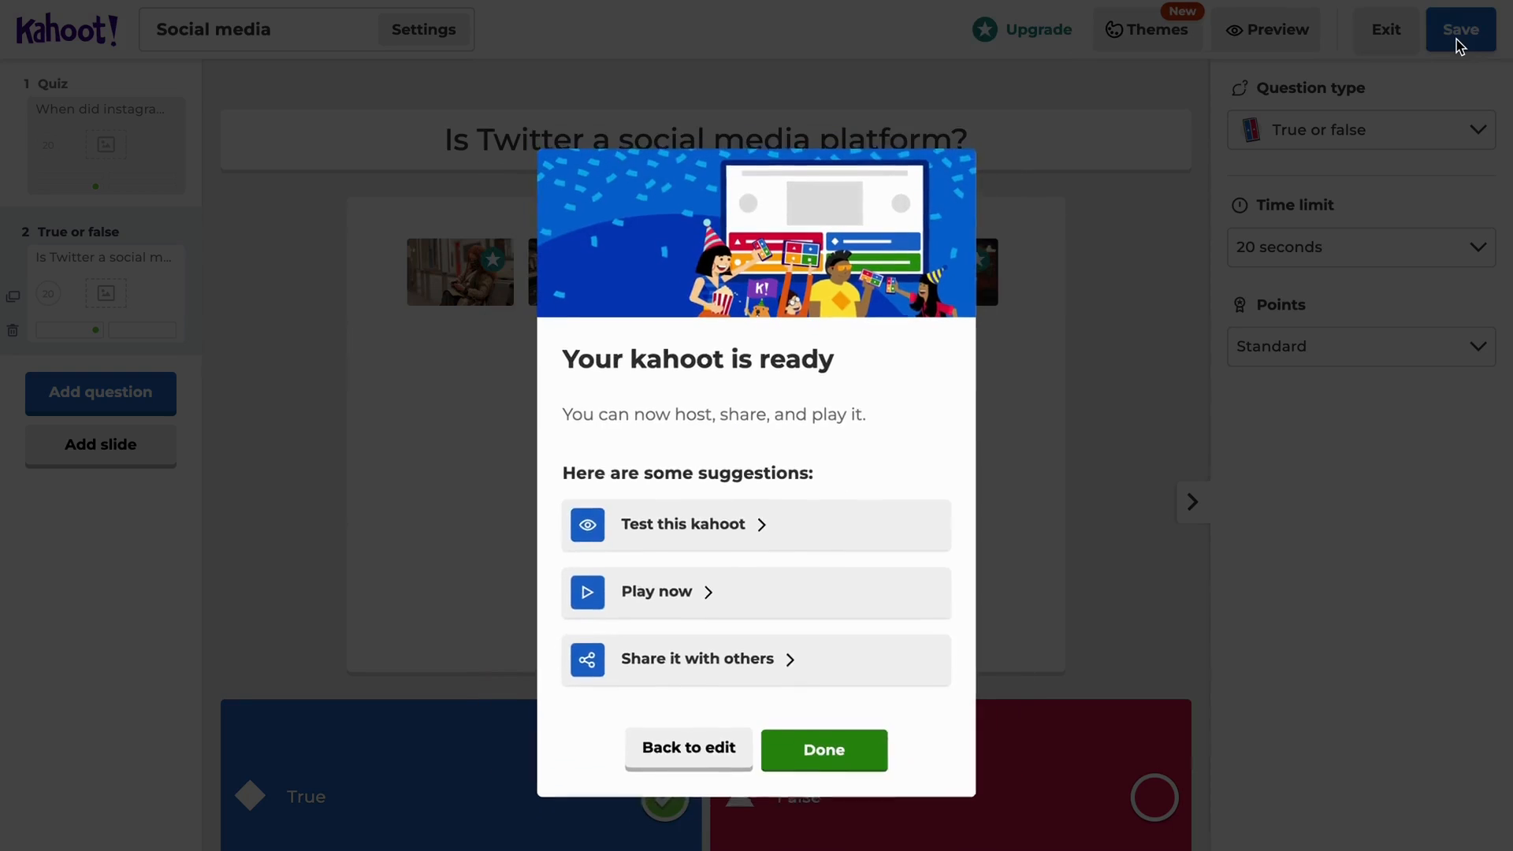
click(823, 749)
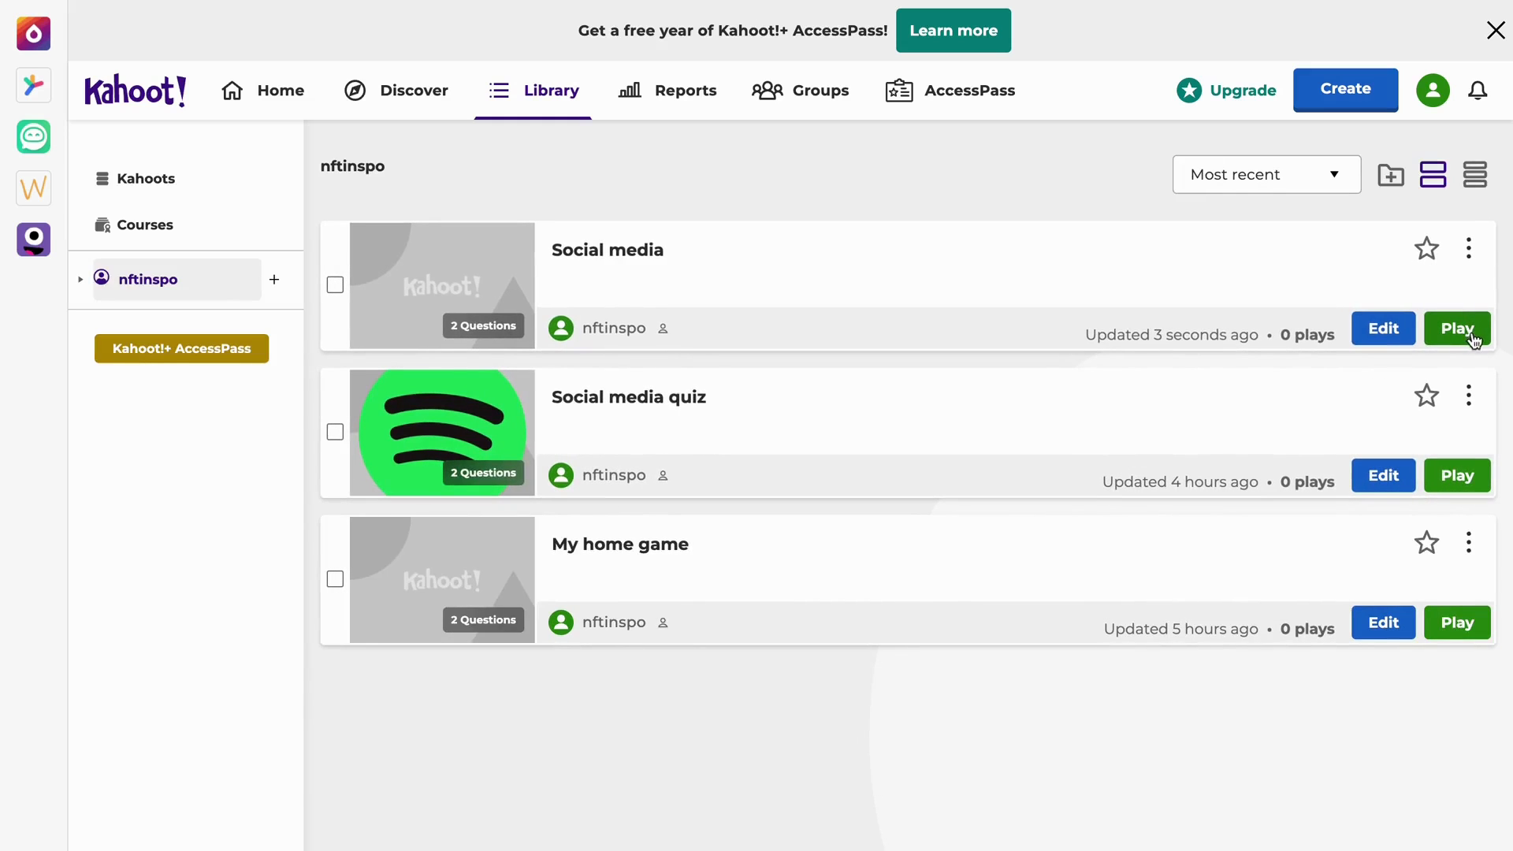
Host the 'Social media' kahoot live with the basic player limit in Classic mode.
click(1456, 328)
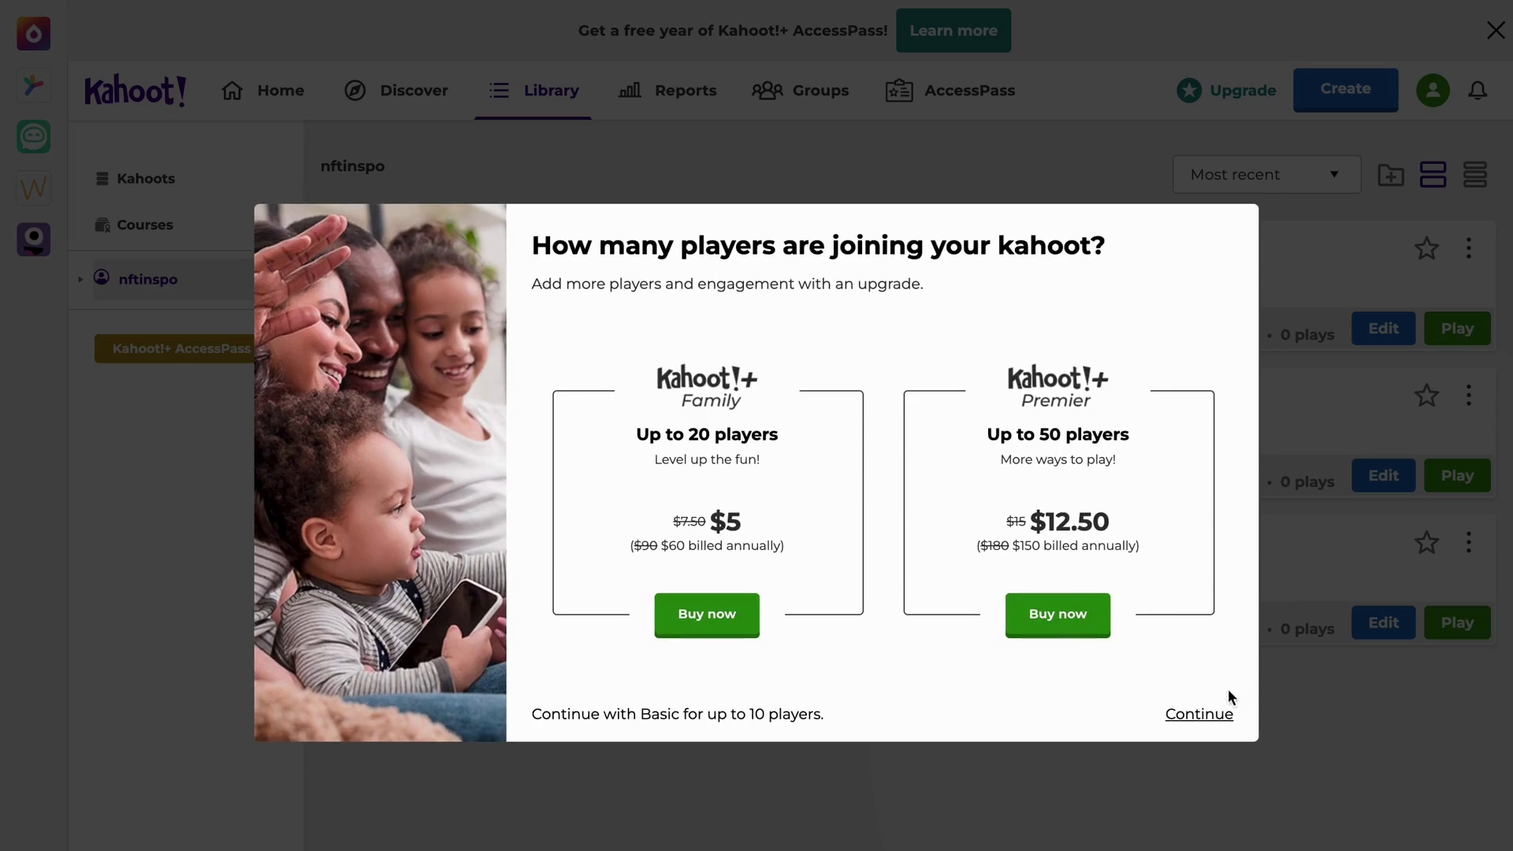
click(1198, 714)
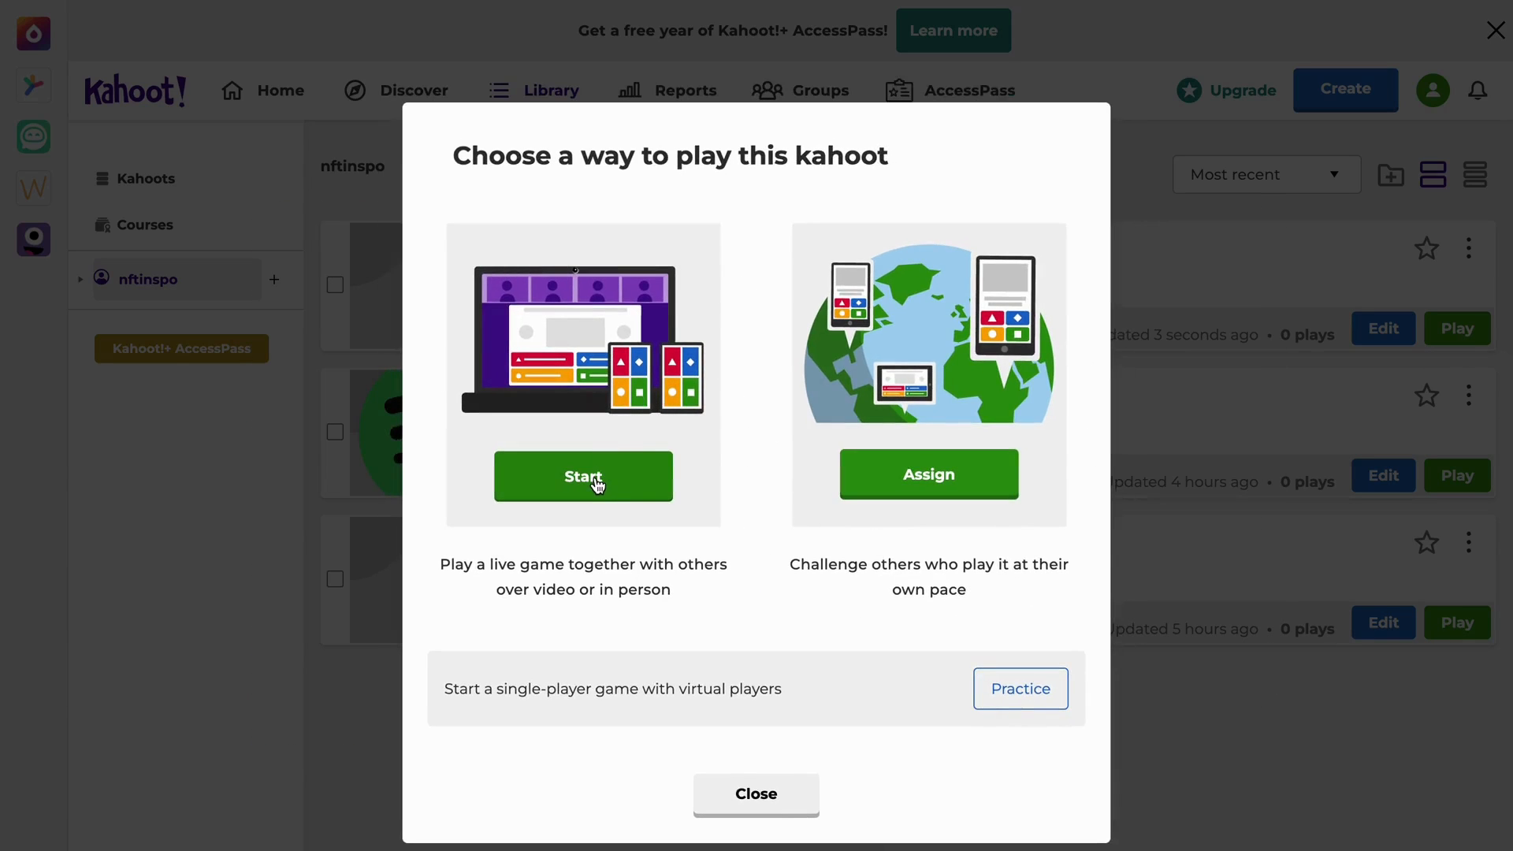
click(583, 475)
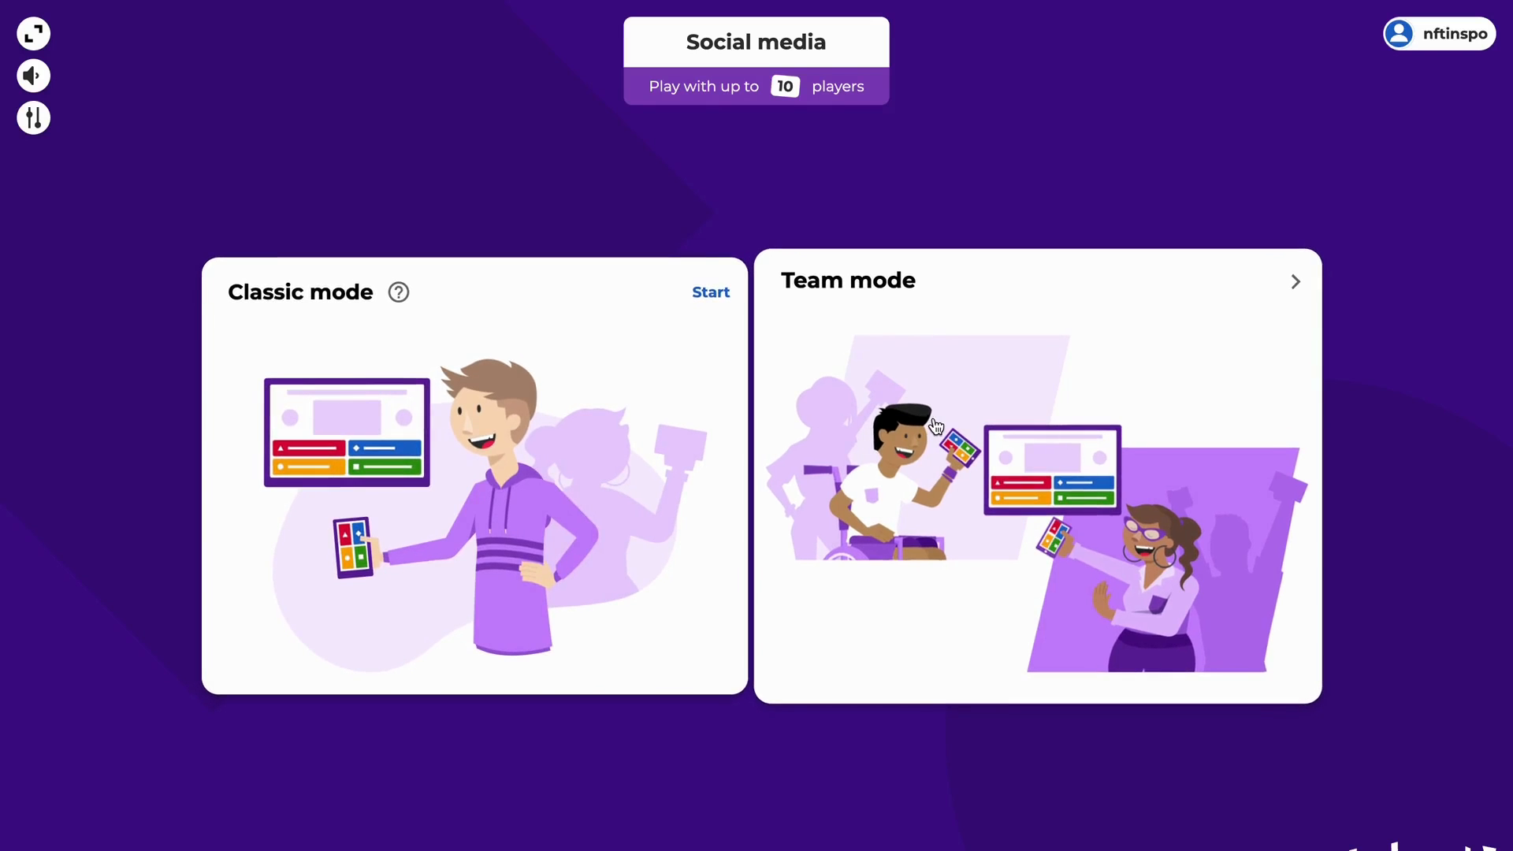
click(710, 292)
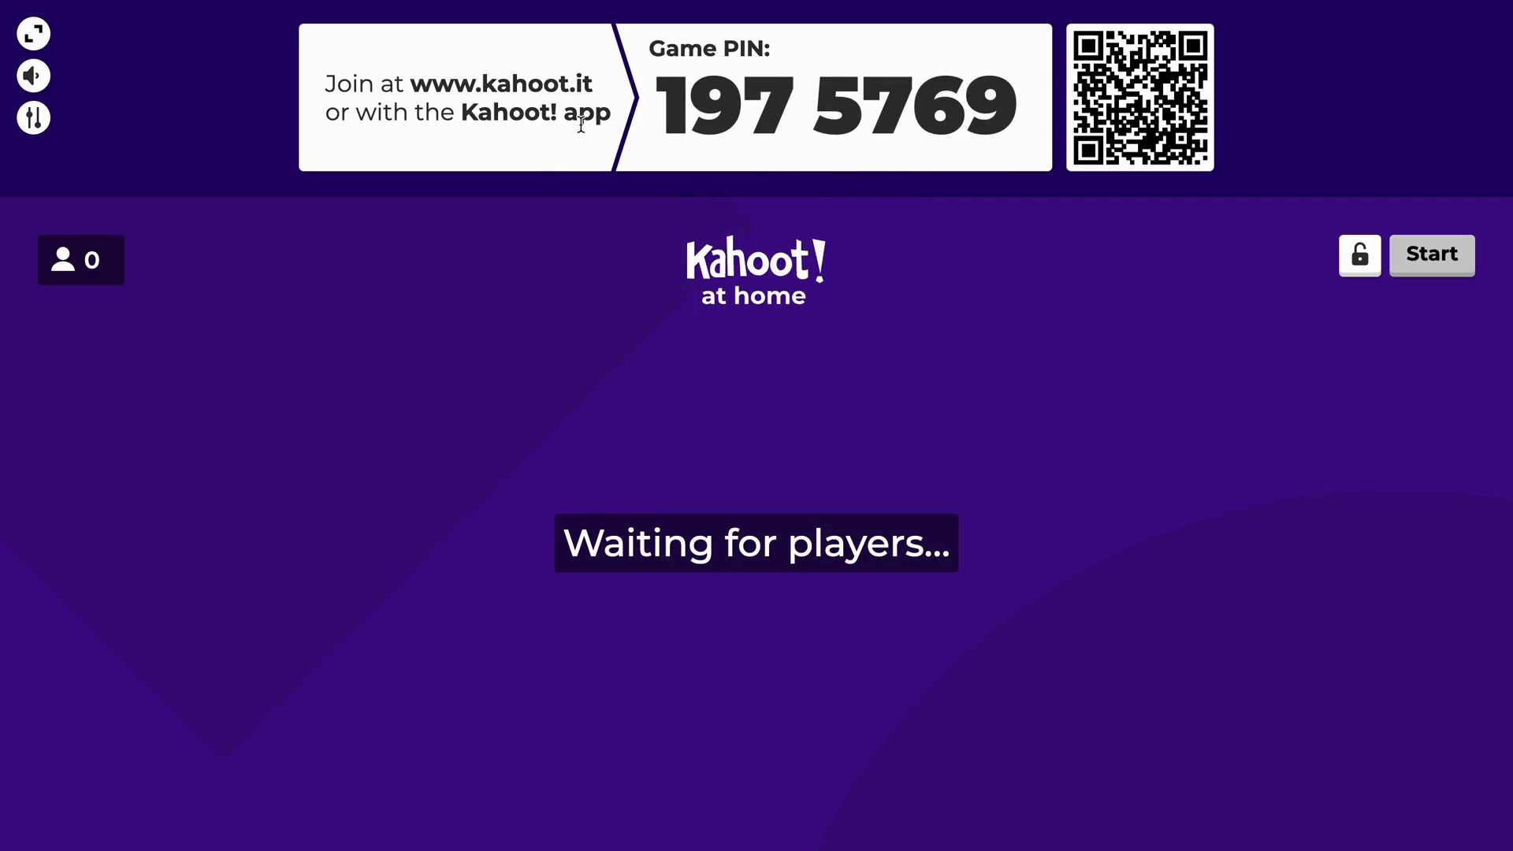
mouse_move(786, 420)
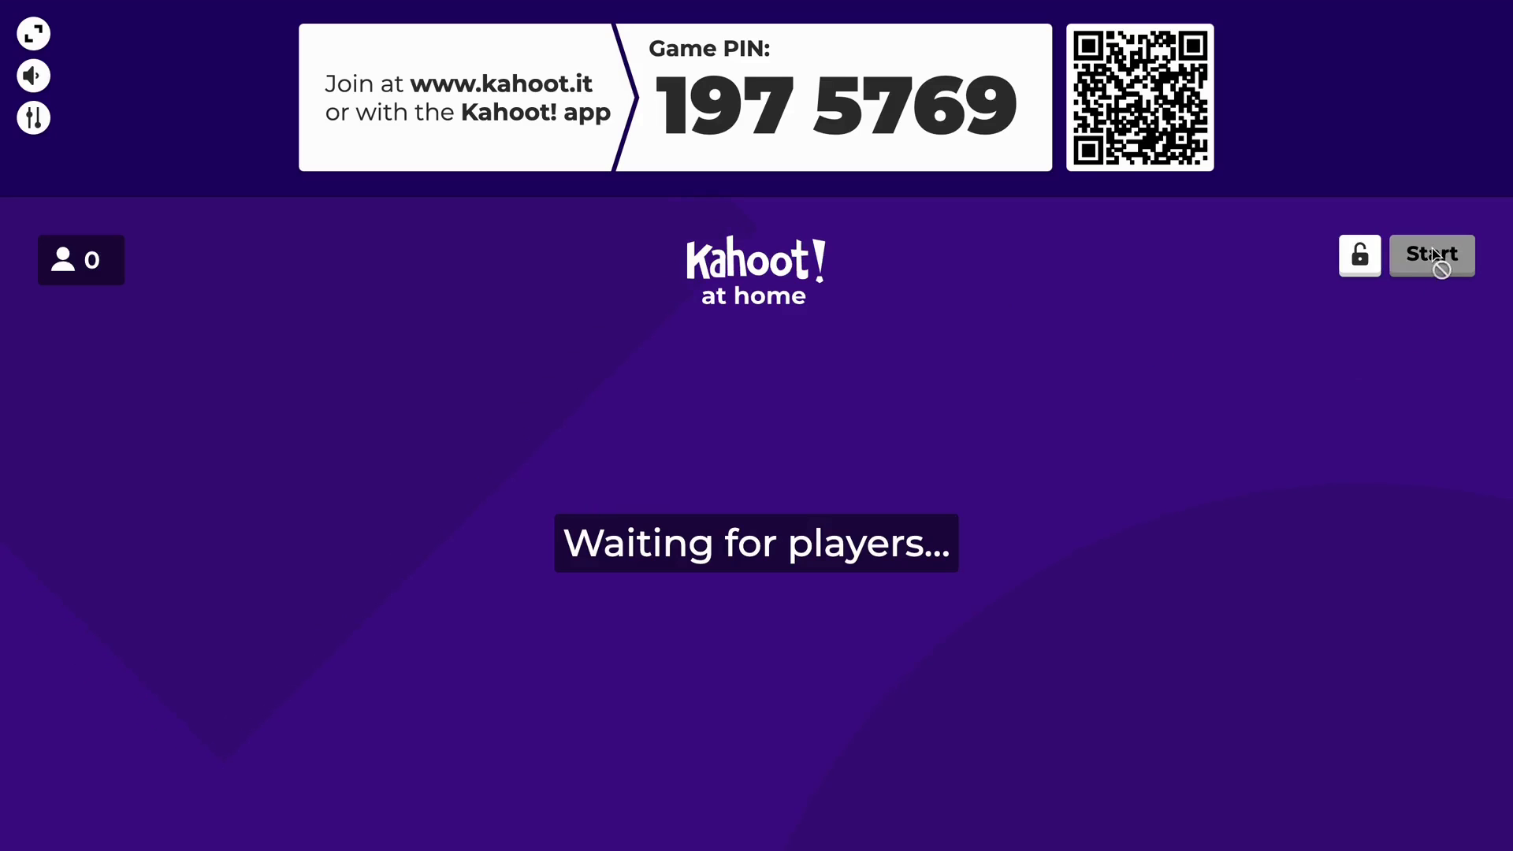
mouse_move(1009, 429)
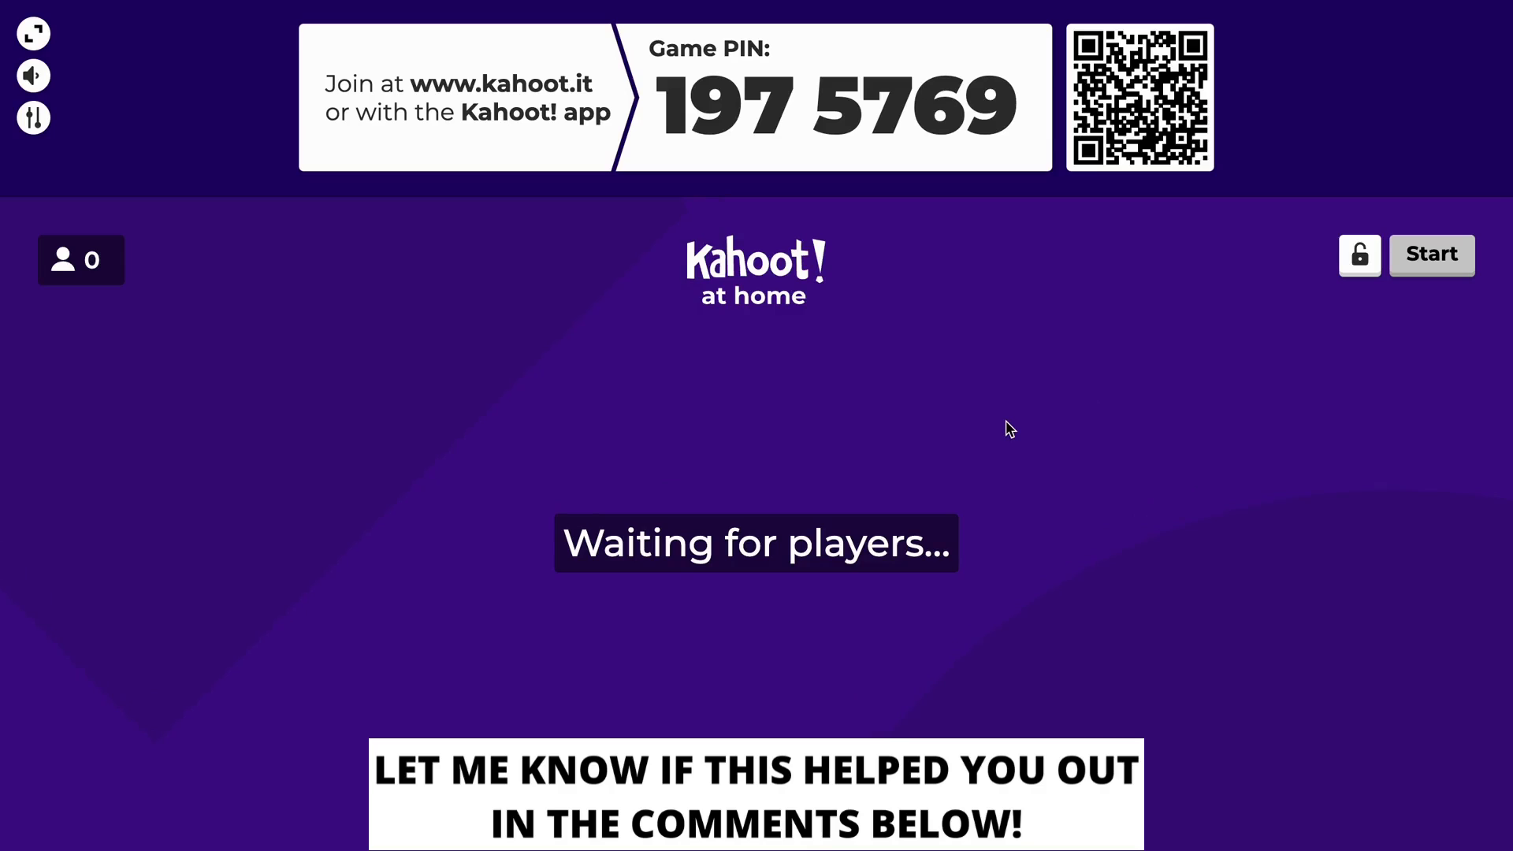
mouse_move(1033, 440)
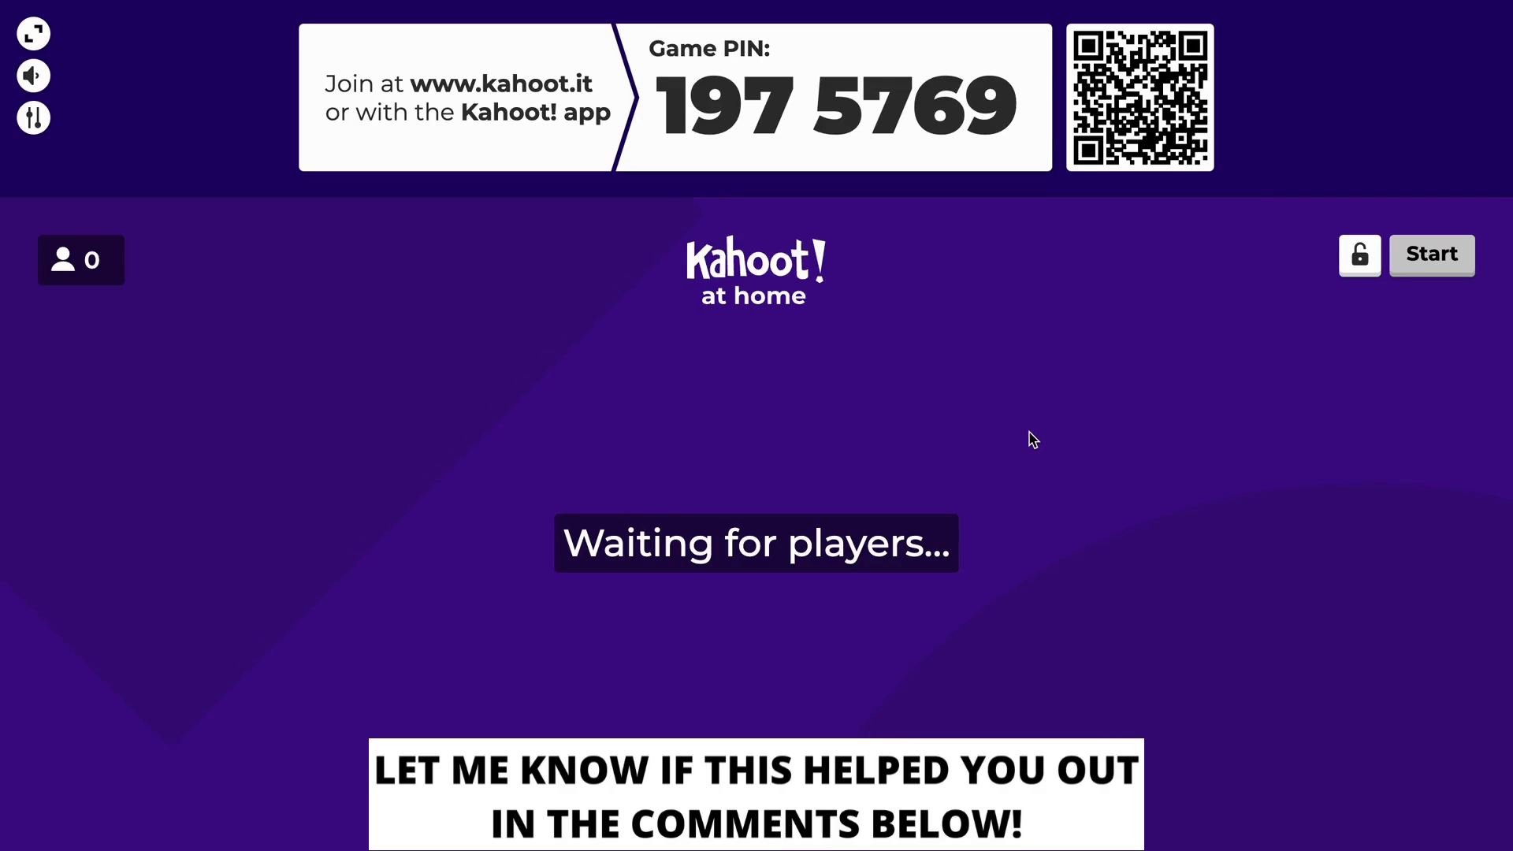